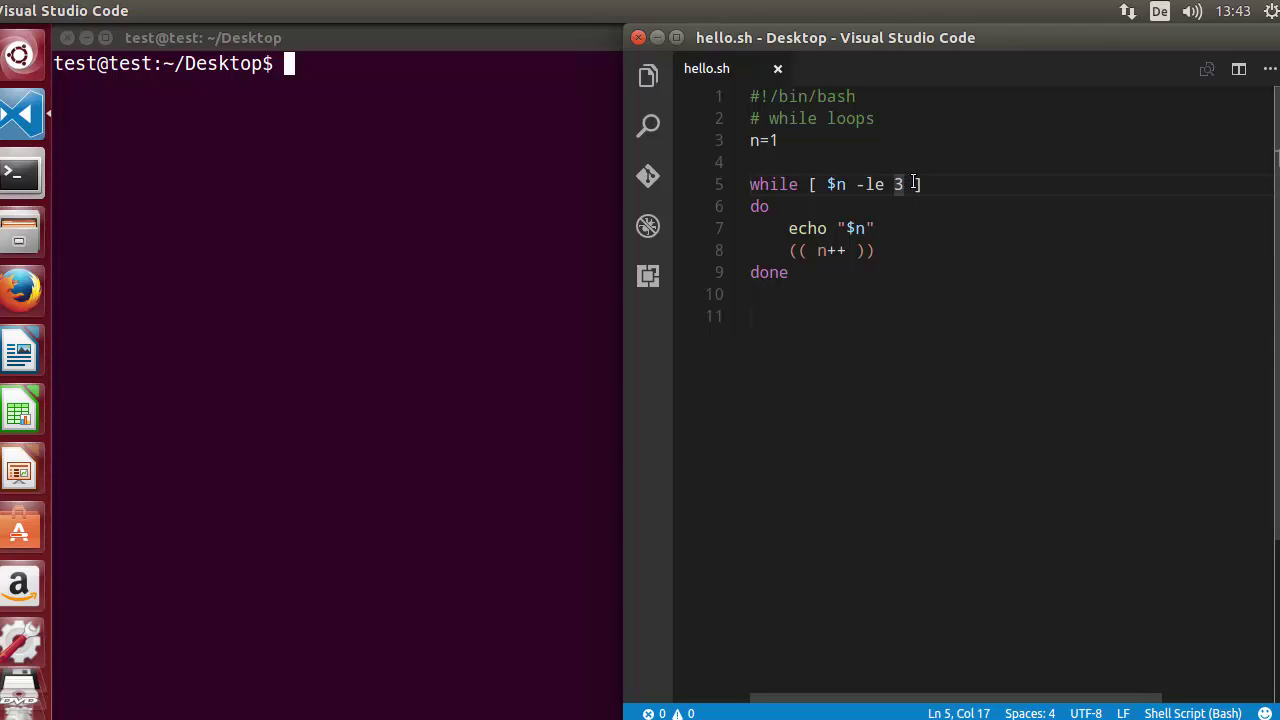
- Change the while condition limit in hello.sh from 3 to 10 and save
{"action": "type", "text": "1"}
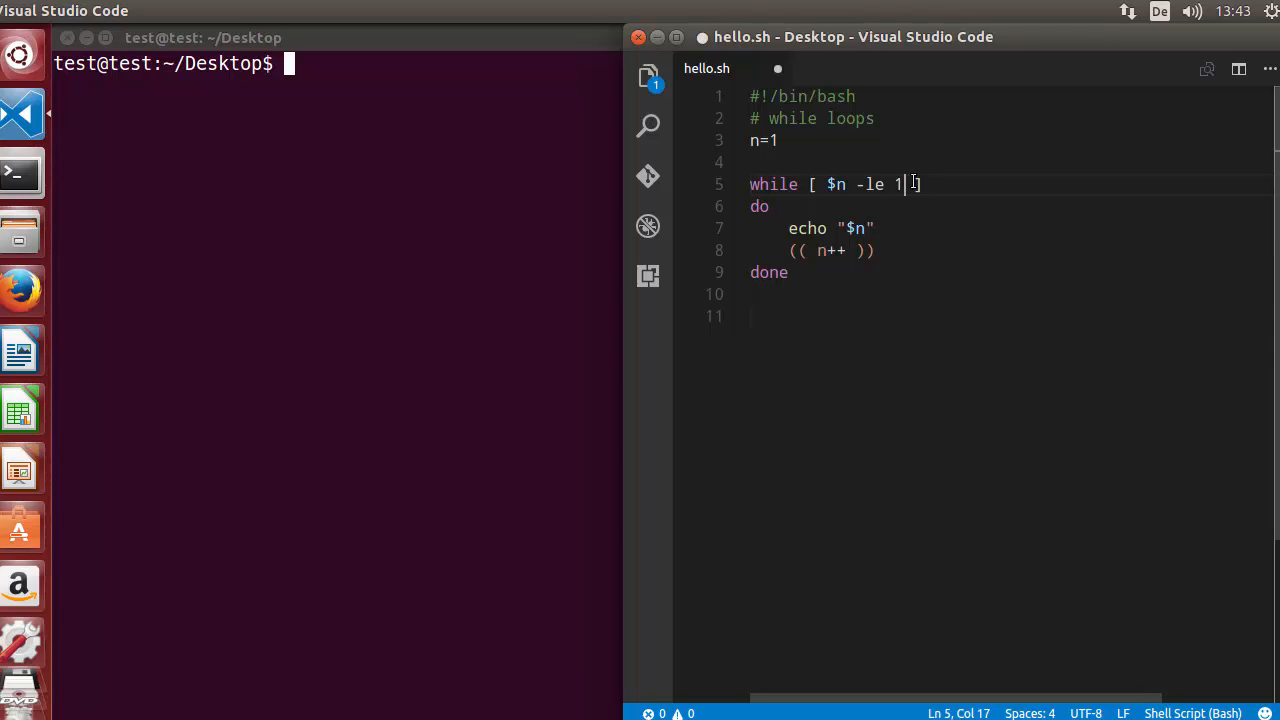
{"action": "type", "text": "0"}
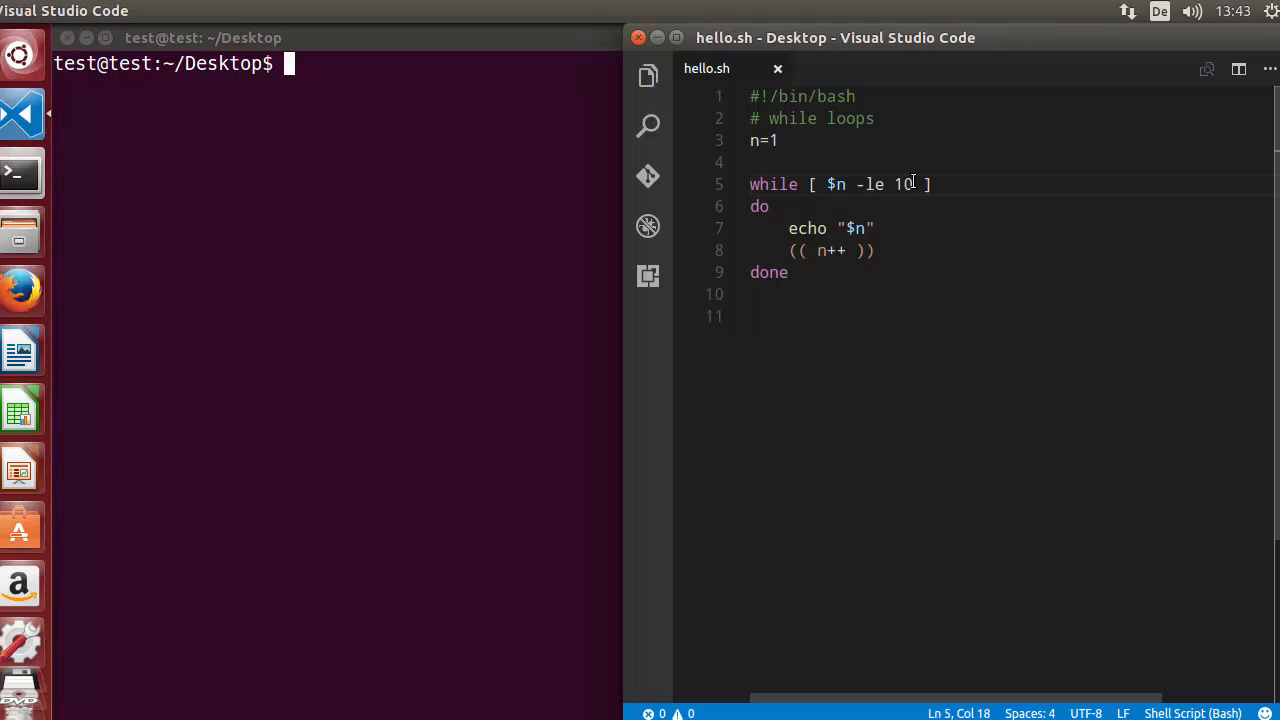
{"action": "mouse_move", "coordinate": [843, 147]}
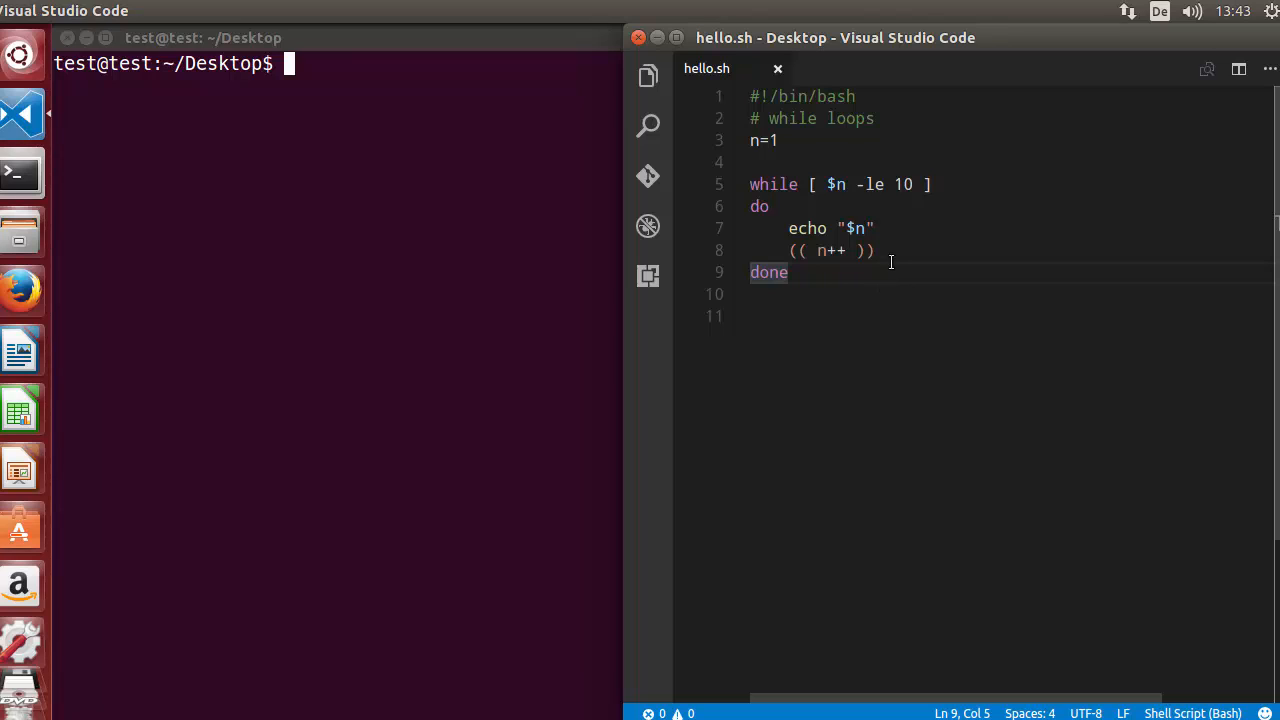
{"action": "left_click", "coordinate": [904, 250]}
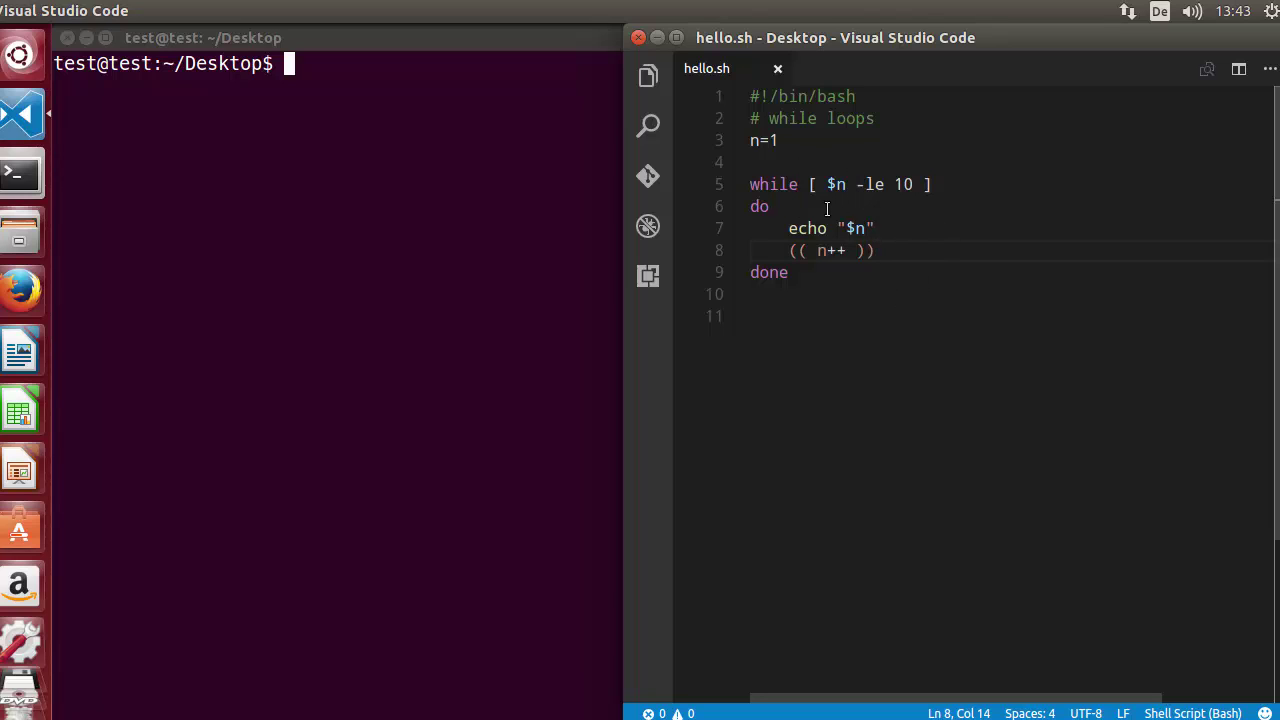
{"action": "left_click", "coordinate": [880, 250]}
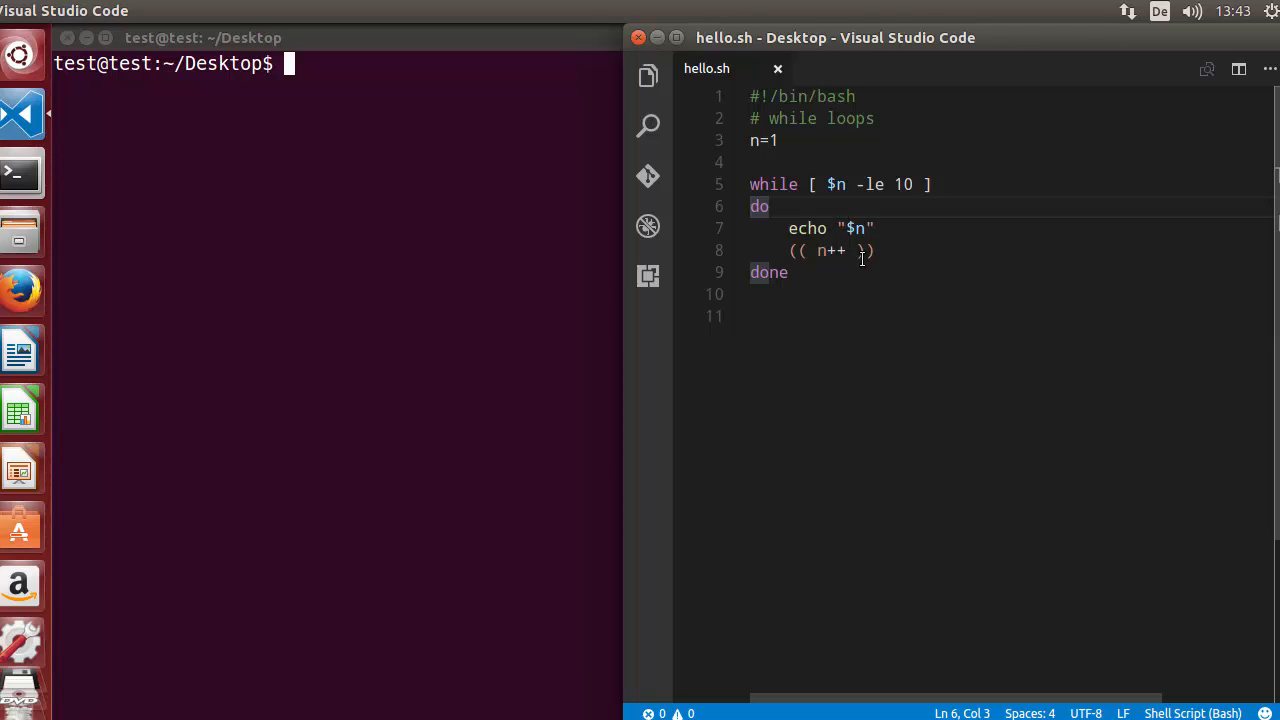
{"action": "left_click", "coordinate": [902, 272]}
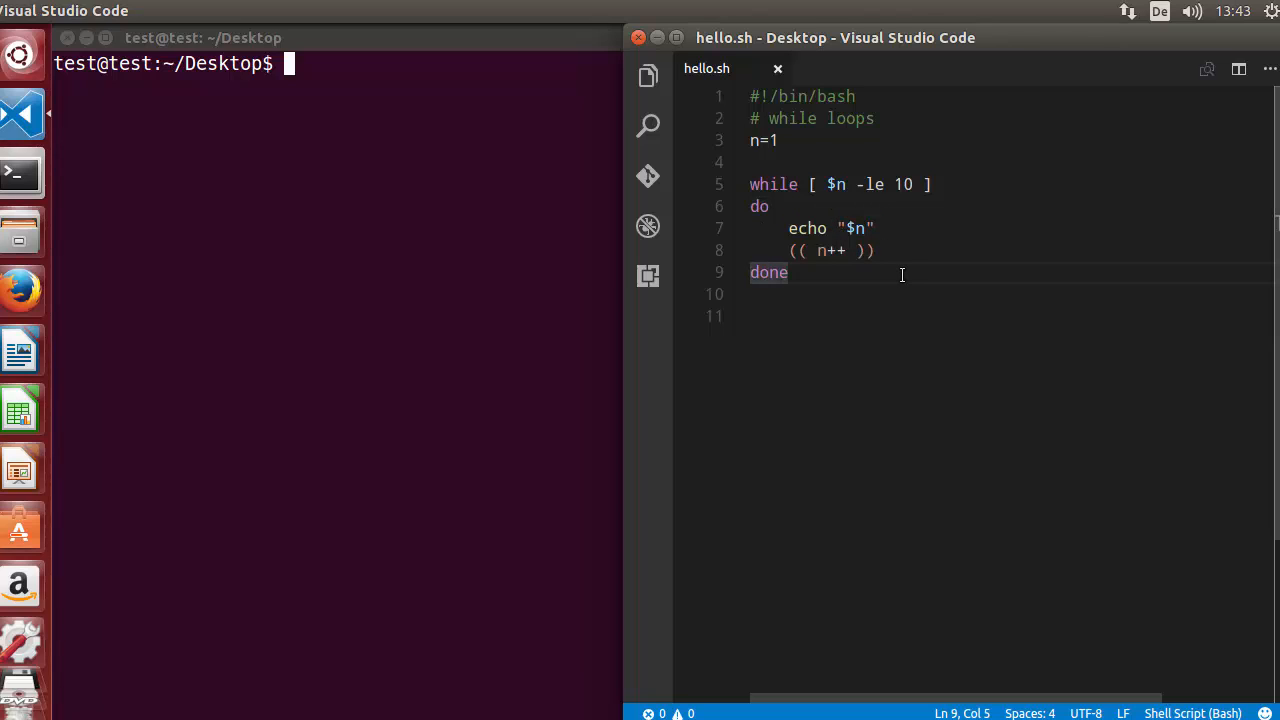
{"action": "left_click", "coordinate": [876, 250]}
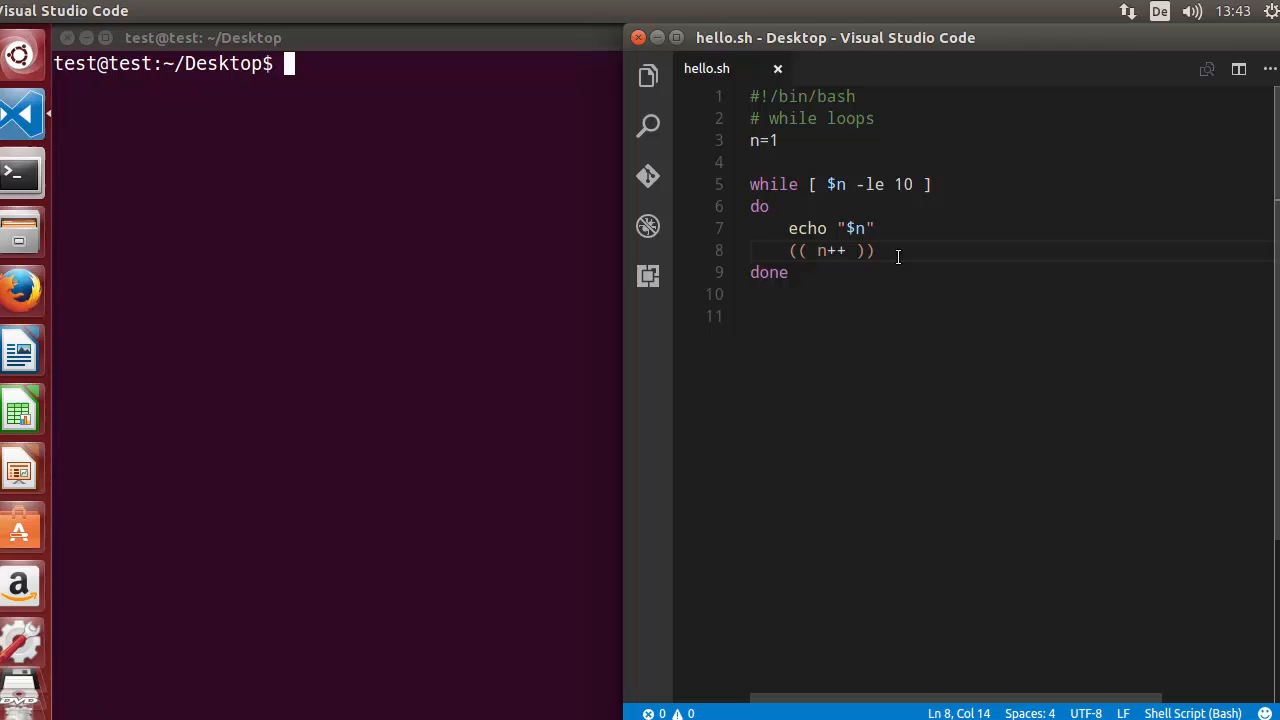
- Insert a sleep line after (( n++ )) in the loop body and save
{"action": "key", "text": "Enter"}
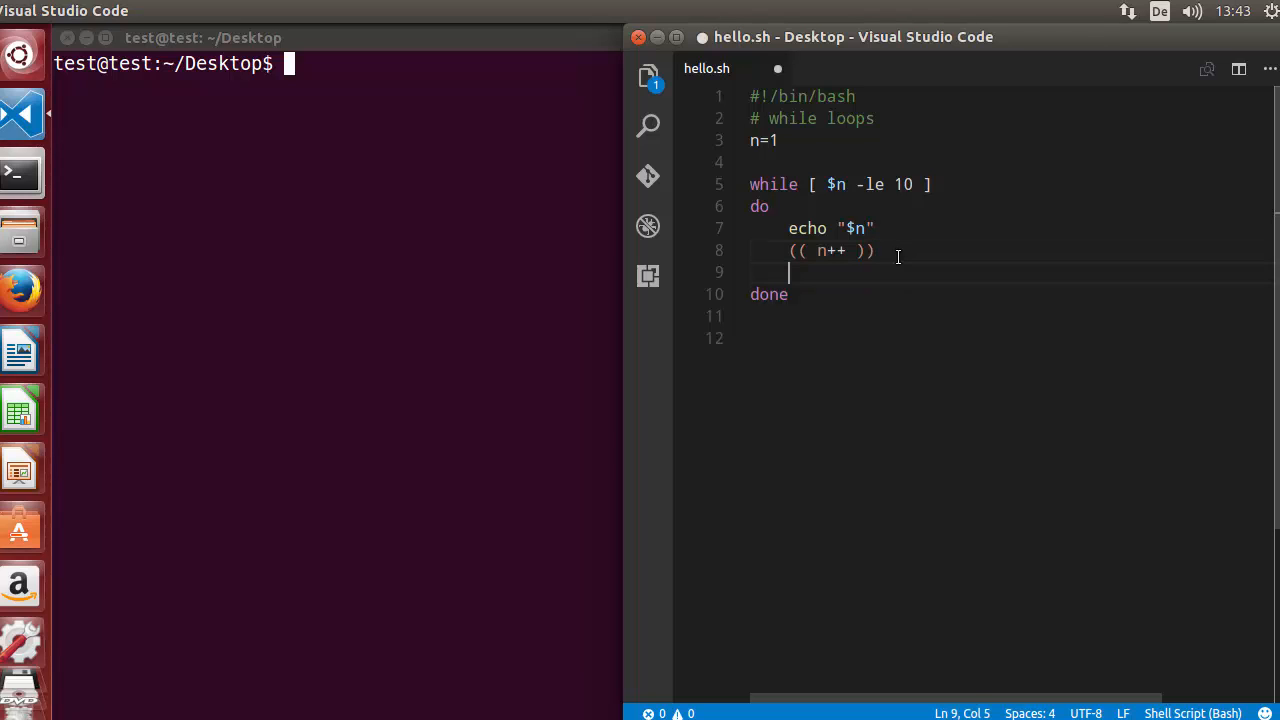
{"action": "type", "text": "s"}
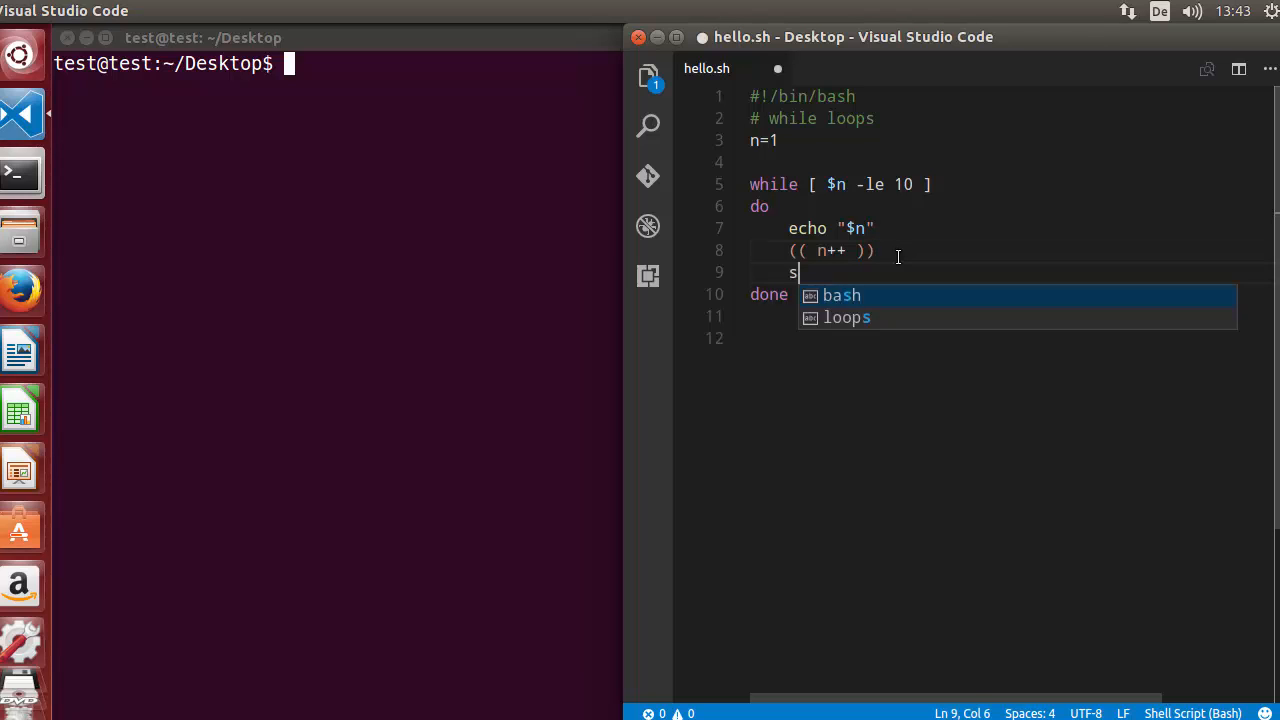
{"action": "type", "text": "leep 1"}
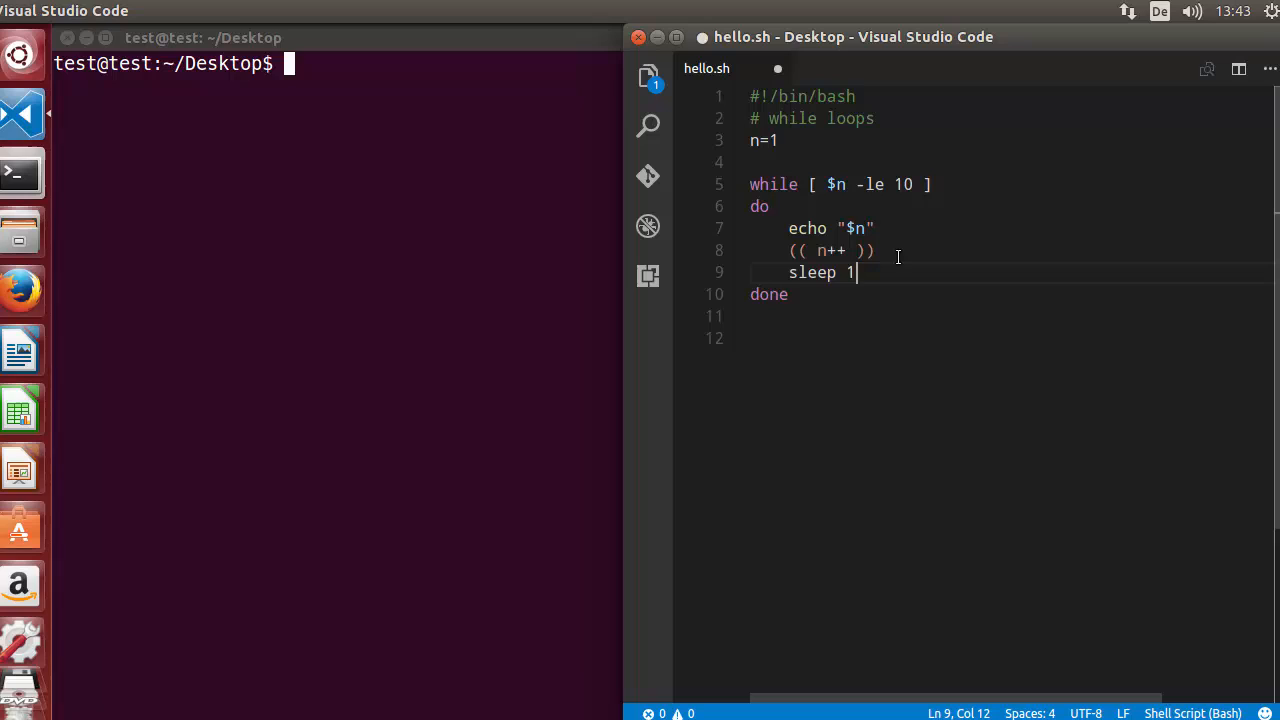
{"action": "key", "text": "ctrl+s"}
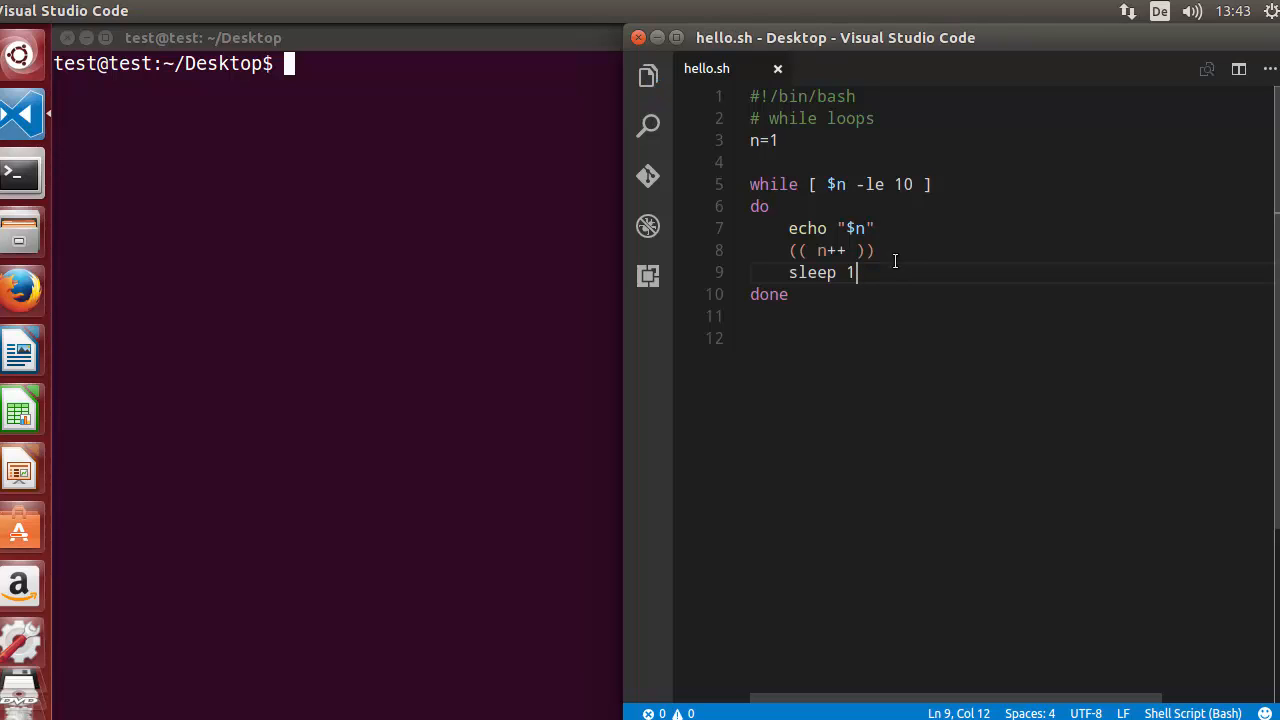
- Set the sleep duration to 1 second
{"action": "double_click", "coordinate": [852, 272]}
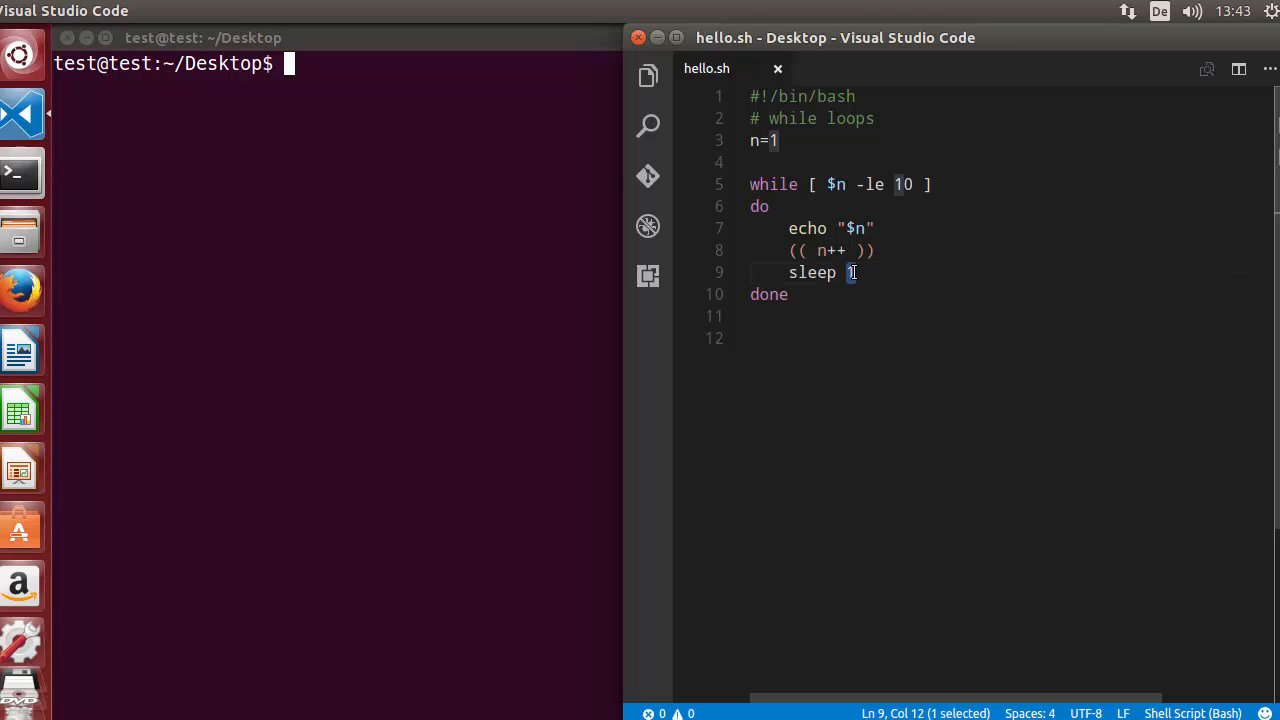
{"action": "left_click", "coordinate": [857, 332]}
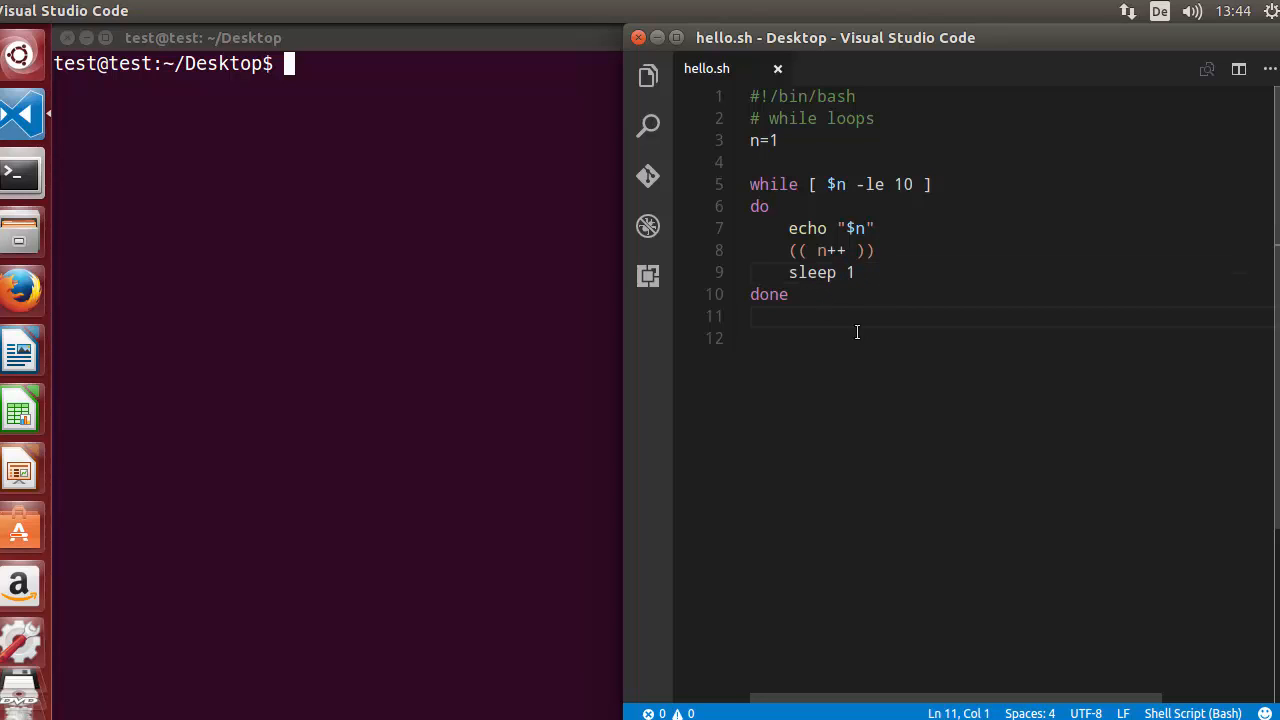
{"action": "left_click", "coordinate": [858, 272]}
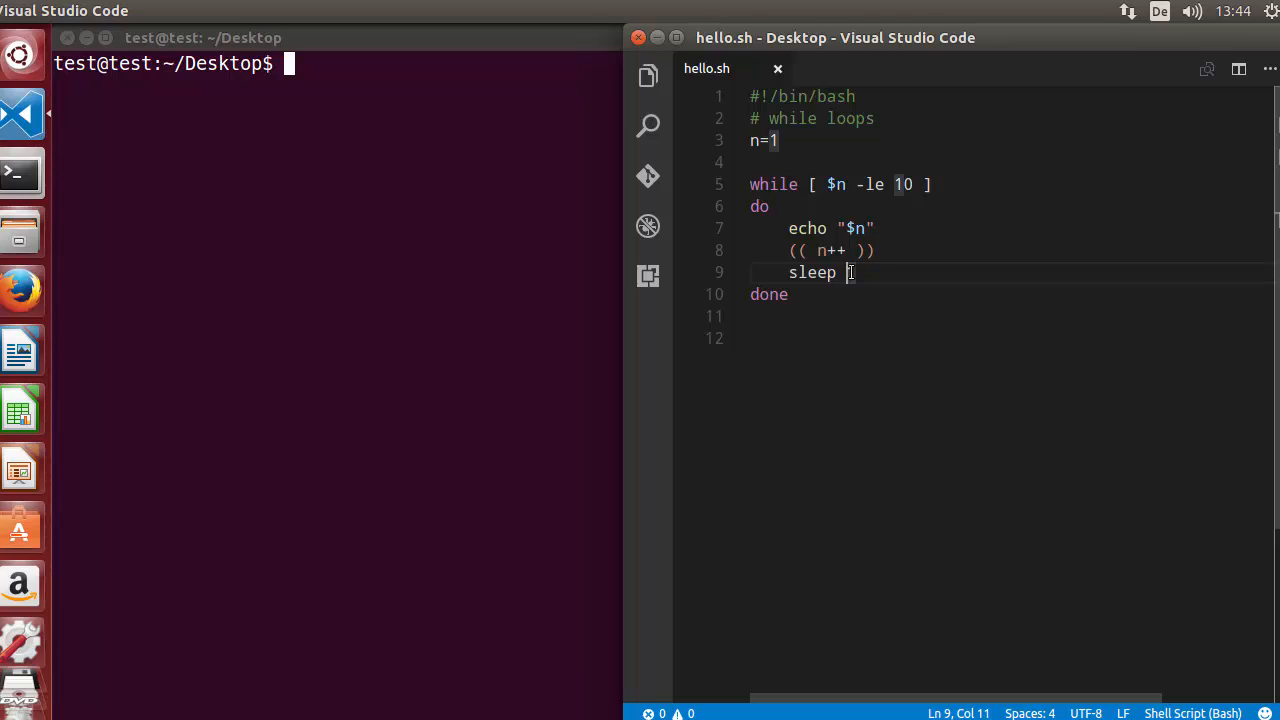
{"action": "type", "text": "1"}
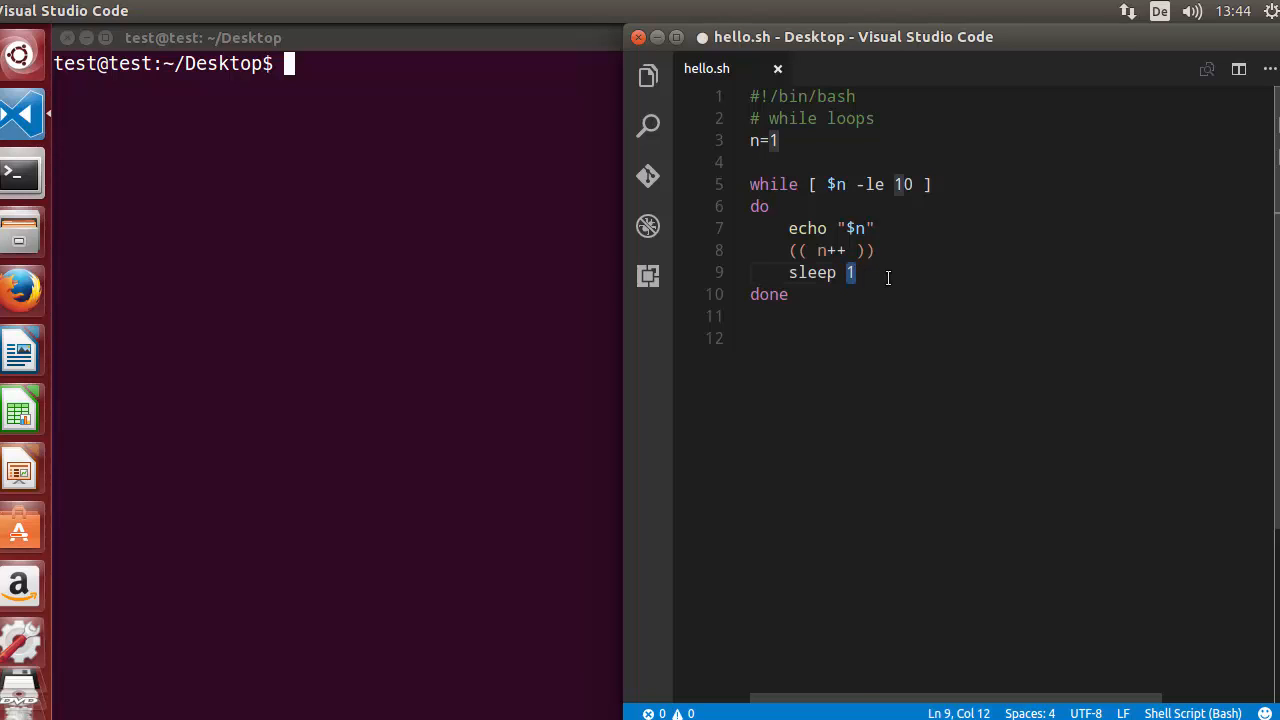
{"action": "type", "text": "2"}
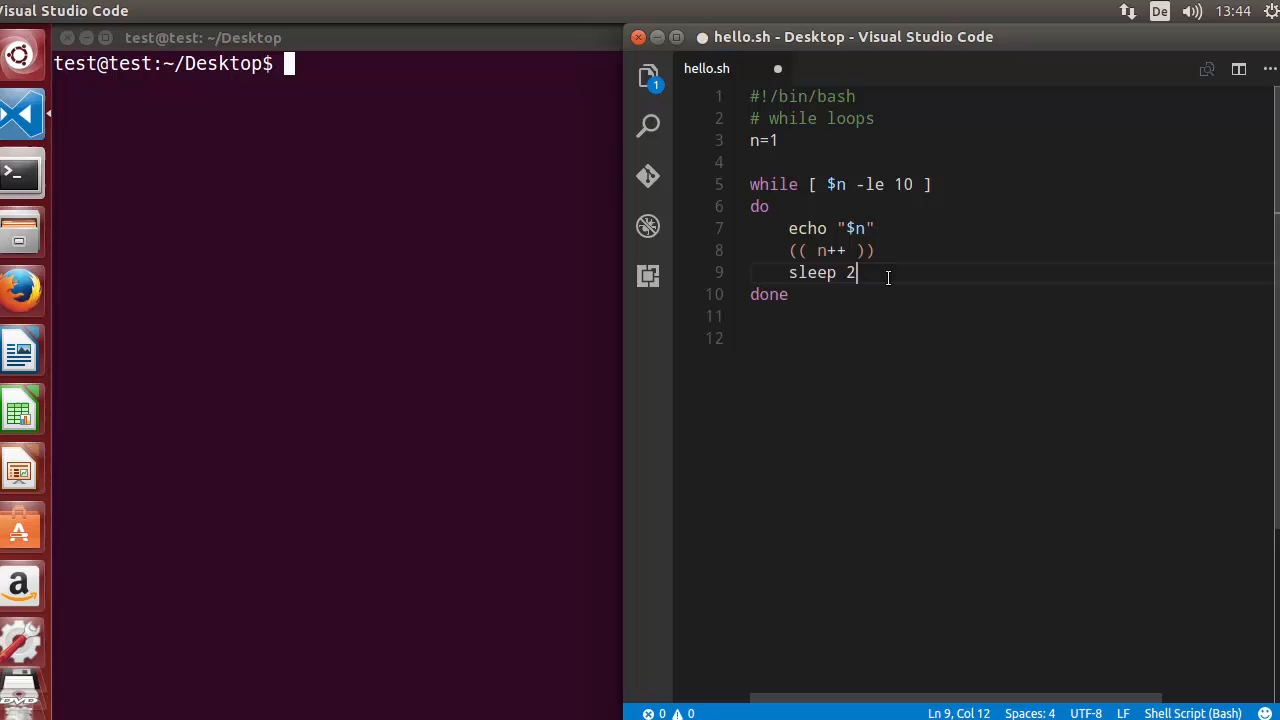
{"action": "type", "text": "1"}
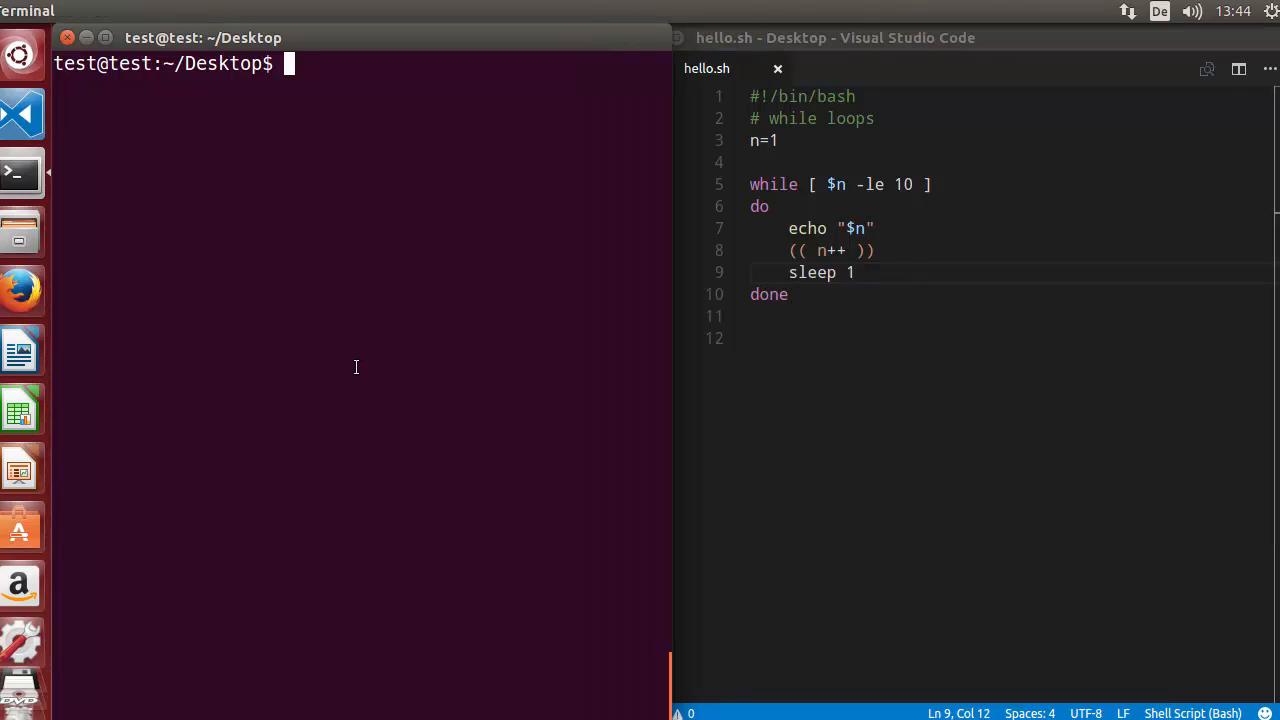
- Run ./hello.sh in Terminal to print 1 through 10, then return to the editor
{"action": "type", "text": "./hello.sh"}
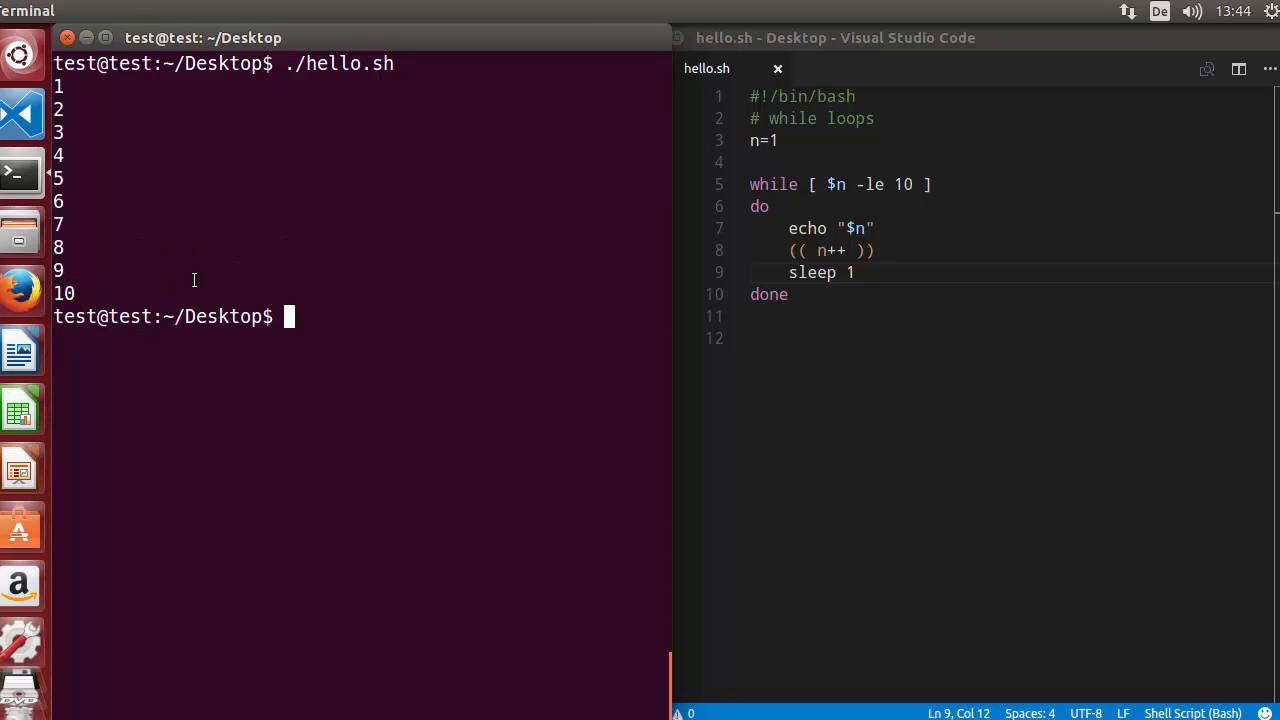
{"action": "double_click", "coordinate": [227, 316]}
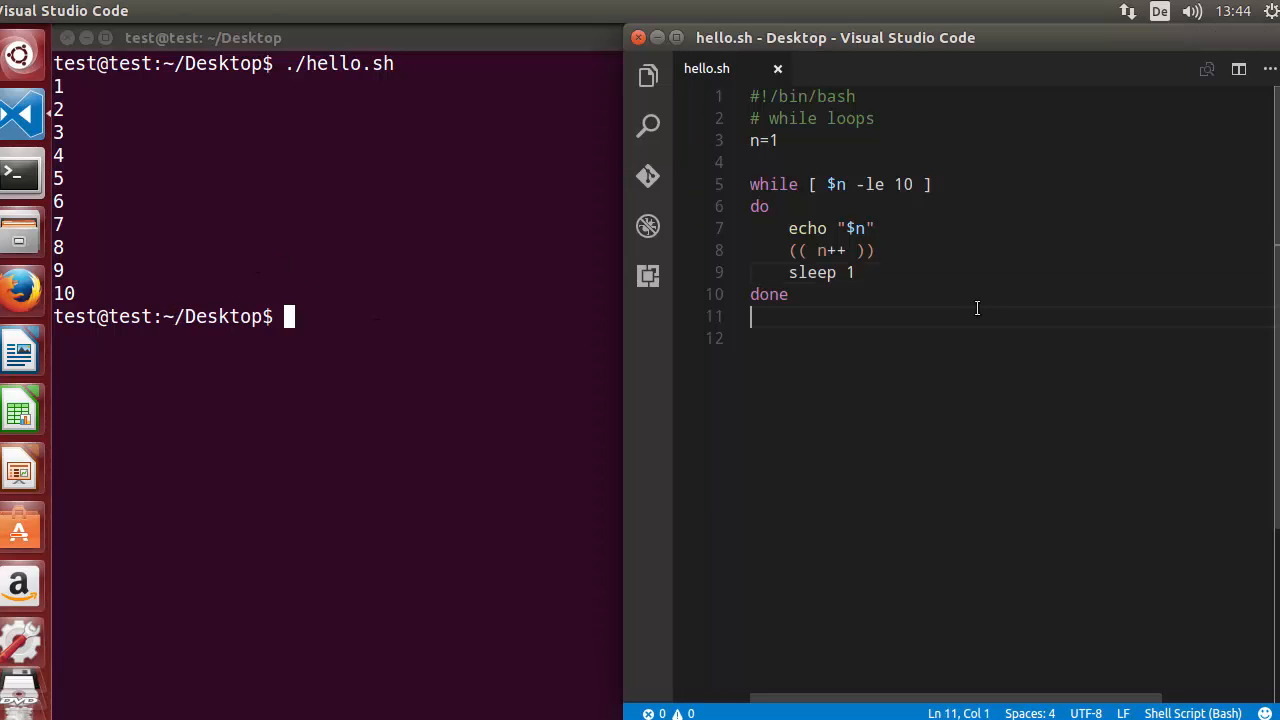
- Delete the (( n++ )) line, leaving only echo $n and sleep 1 in the loop
{"action": "left_click", "coordinate": [887, 250]}
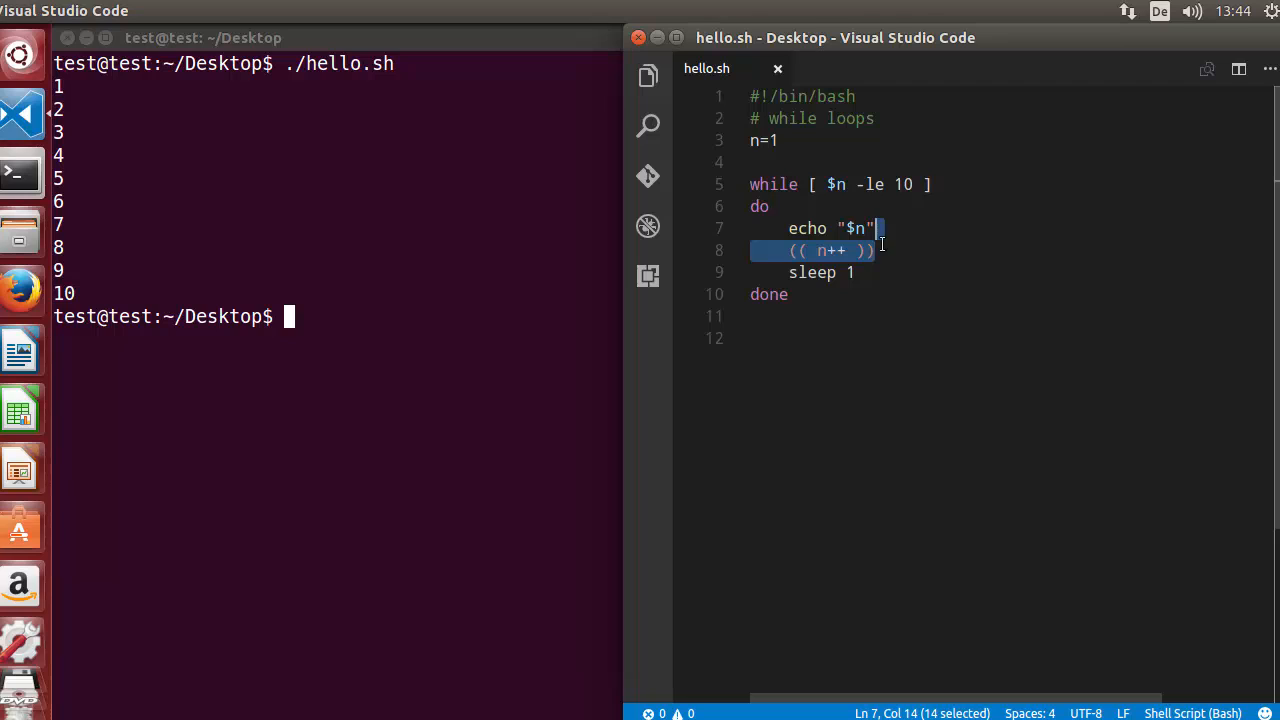
{"action": "left_click", "coordinate": [905, 250]}
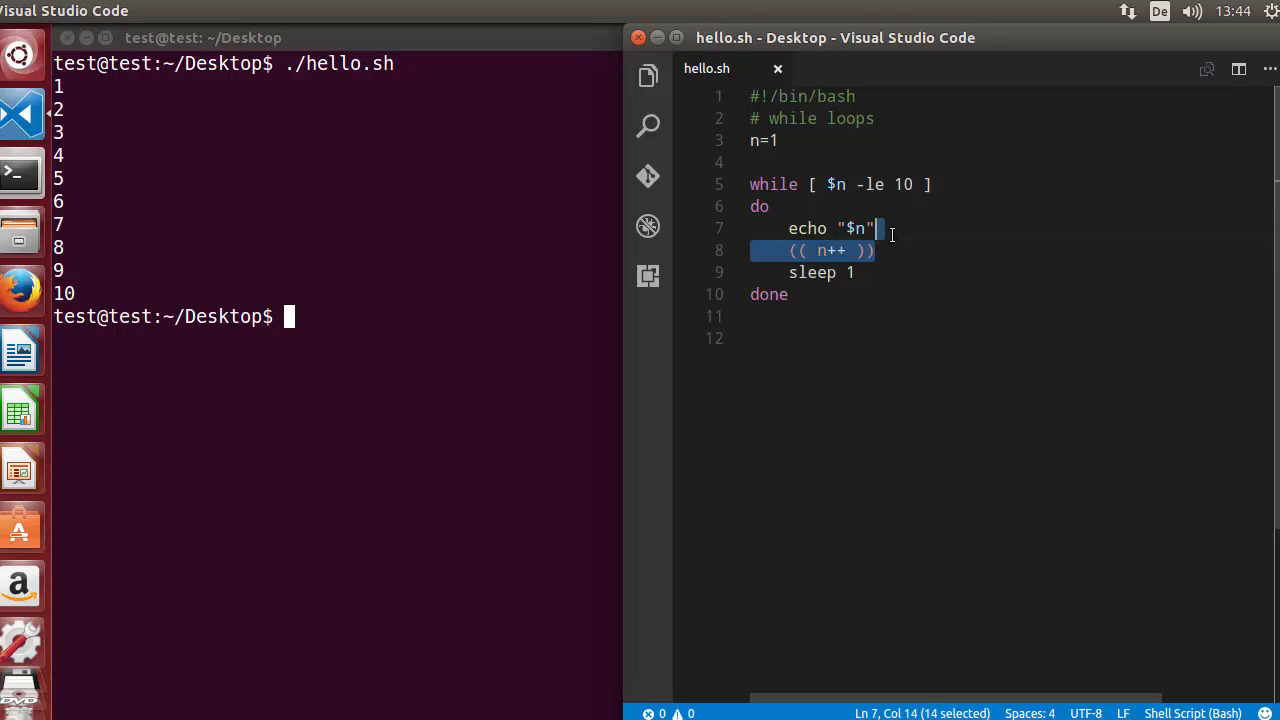
{"action": "key", "text": "Delete"}
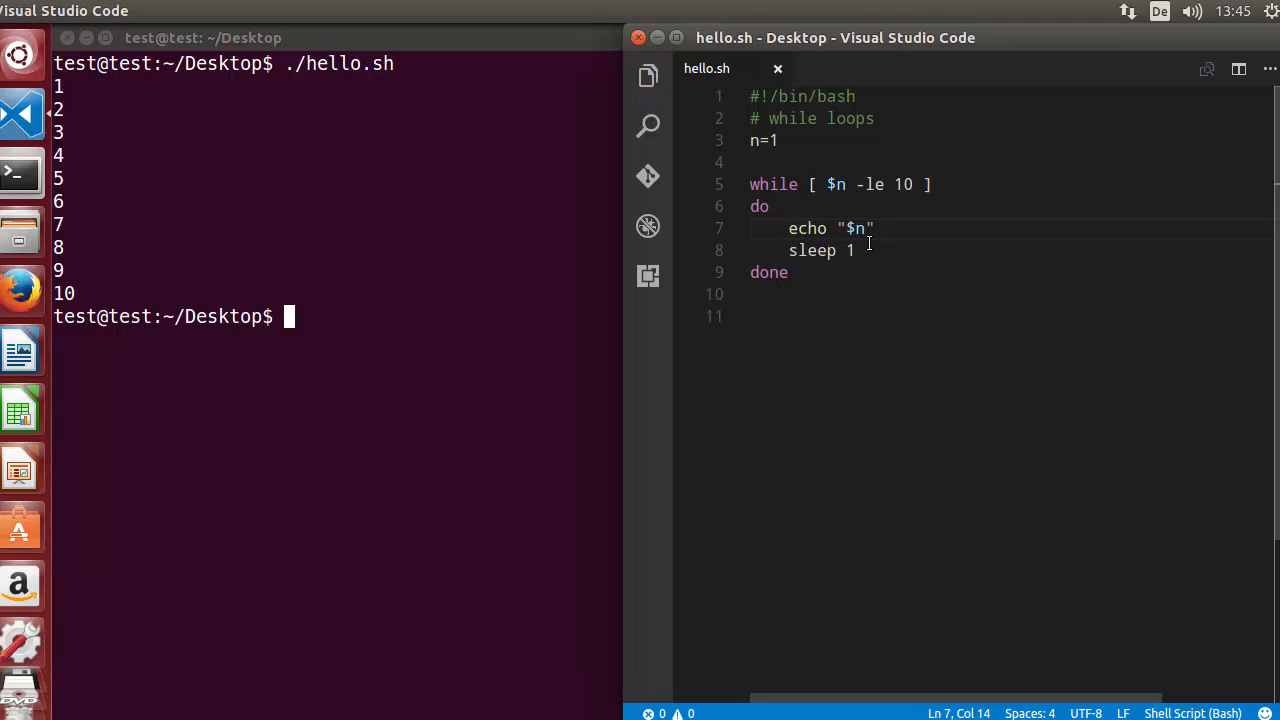
{"action": "left_click", "coordinate": [863, 293]}
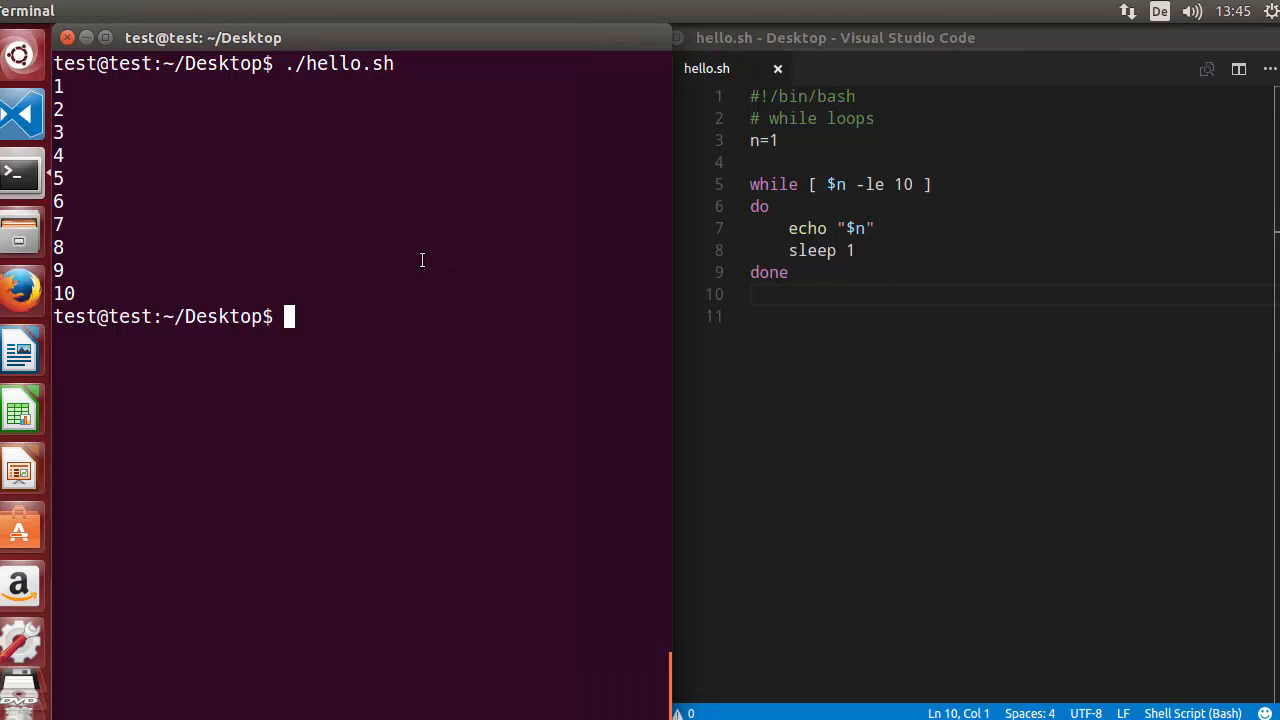
- Run ./hello.sh, watch it print 1 endlessly, and stop it with Ctrl+C
{"action": "type", "text": "./hello.sh"}
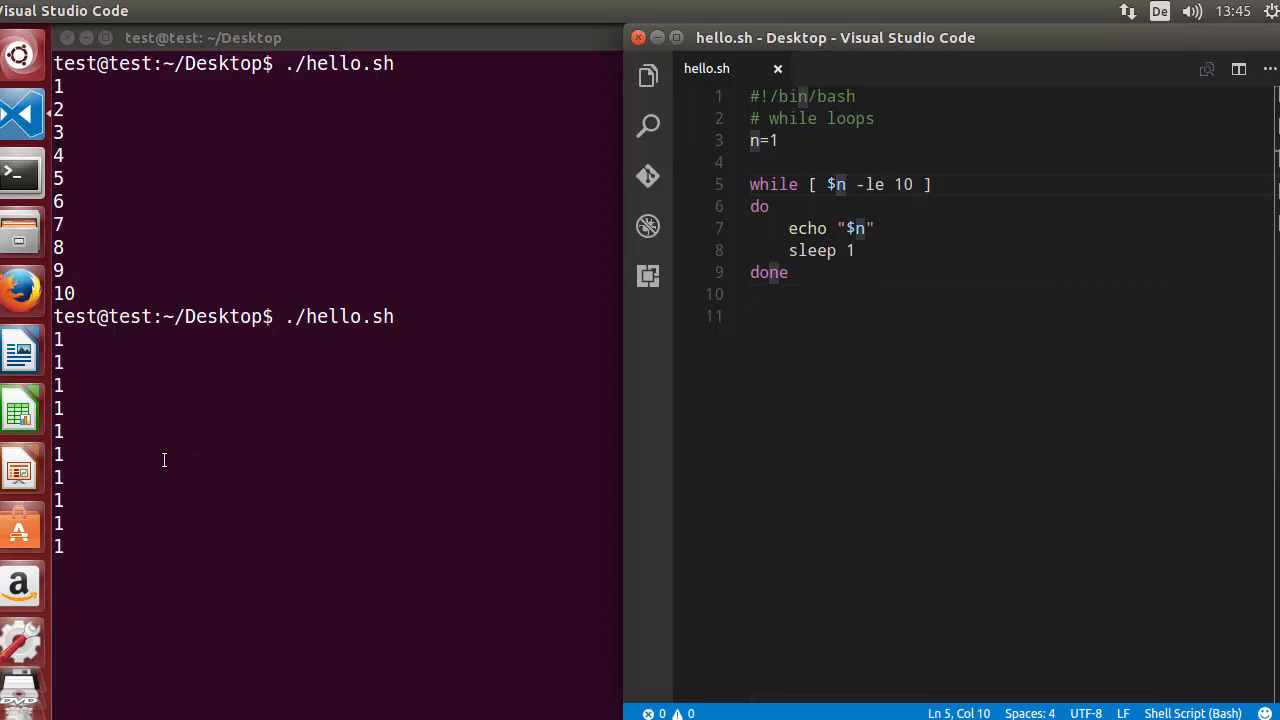
{"action": "left_click", "coordinate": [263, 418]}
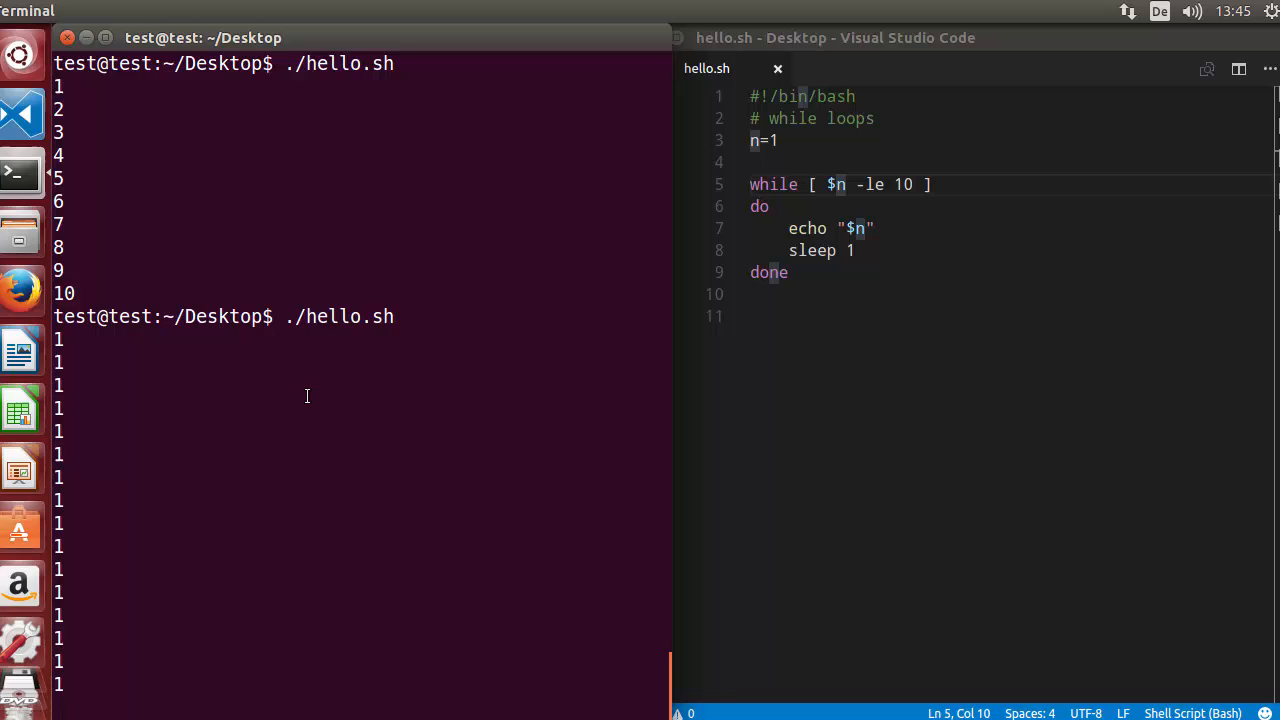
{"action": "scroll", "scroll_direction": "down", "scroll_amount": 3}
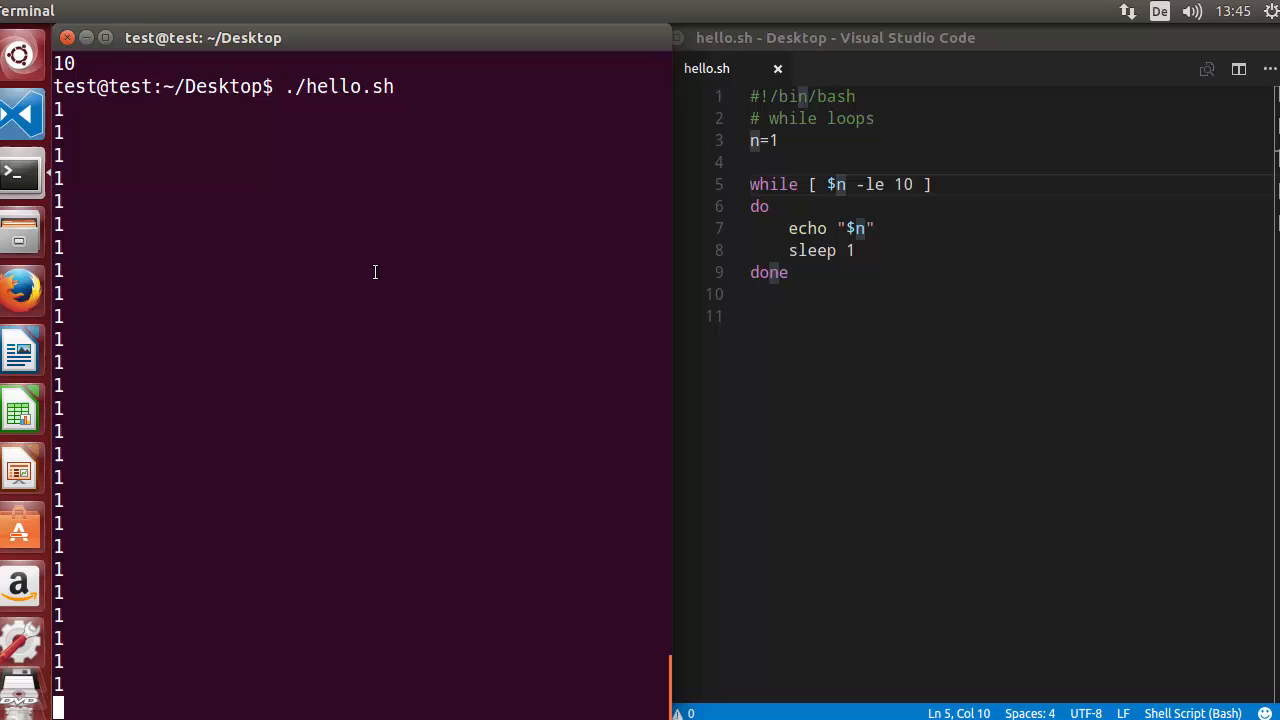
{"action": "key", "text": "ctrl+c"}
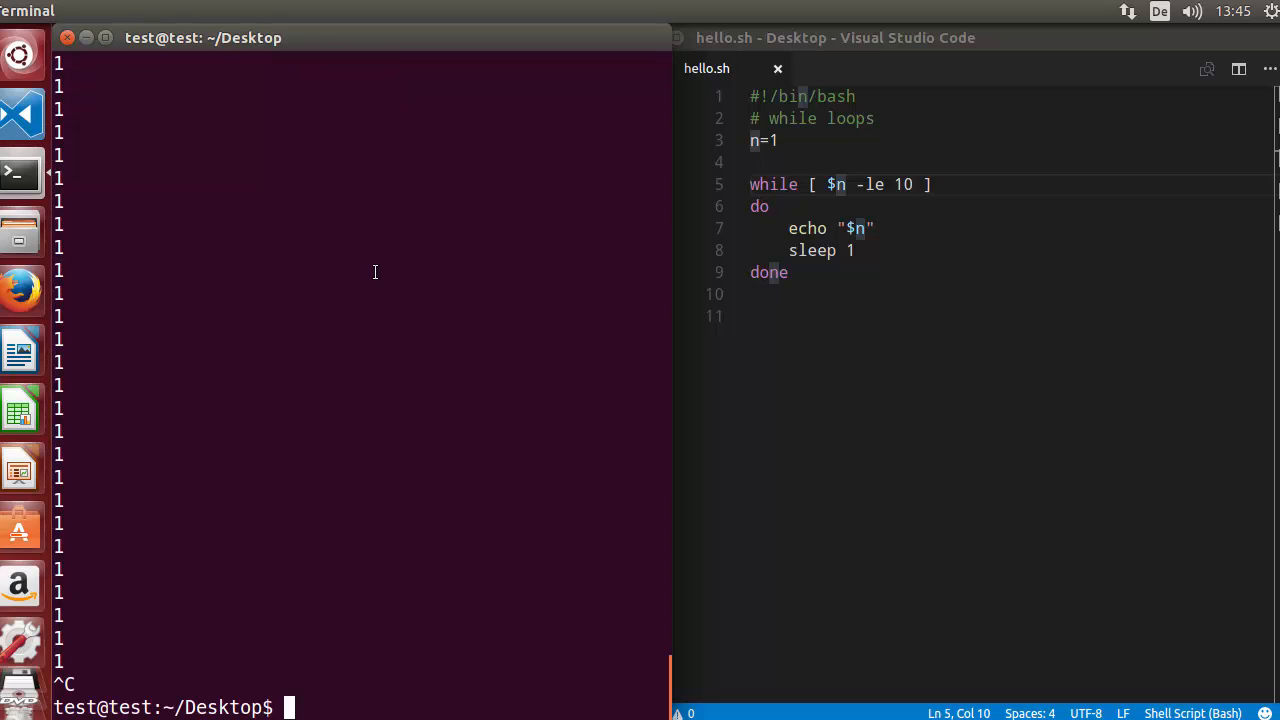
{"action": "mouse_move", "coordinate": [385, 305]}
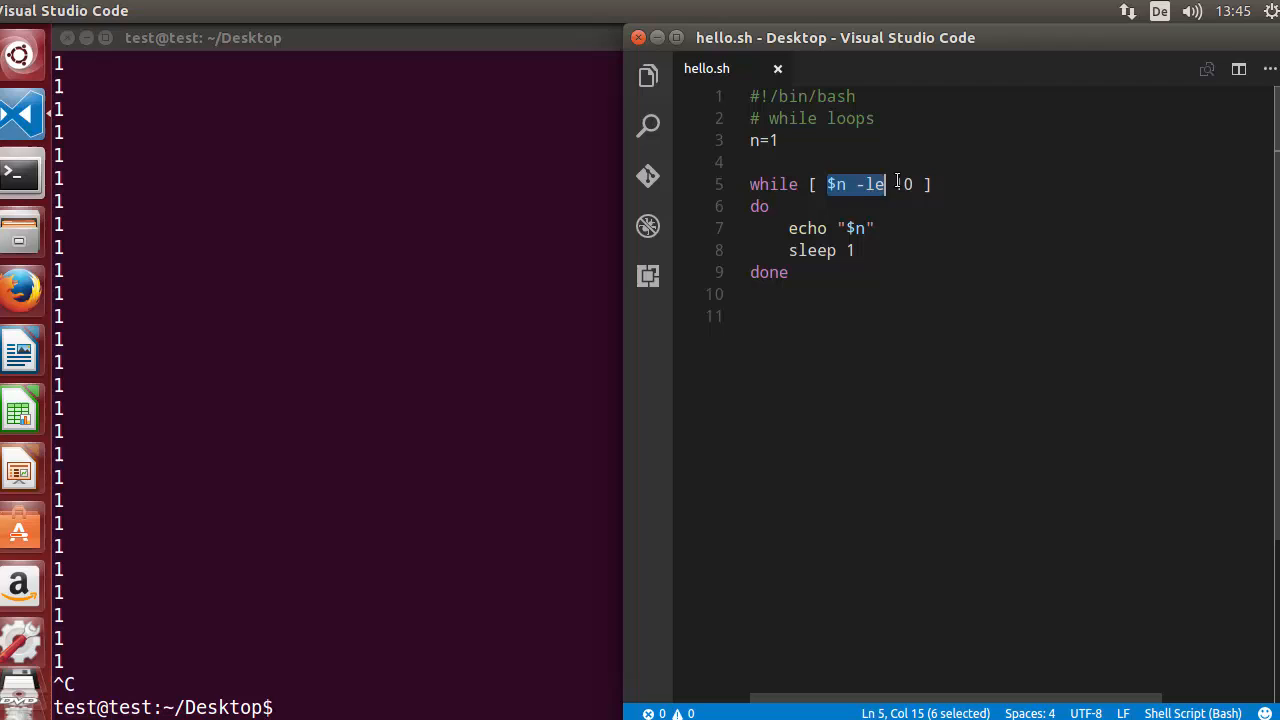
- Replace sleep 1 with (( n++ )) after echo and set the loop limit back to 3
{"action": "type", "text": "10"}
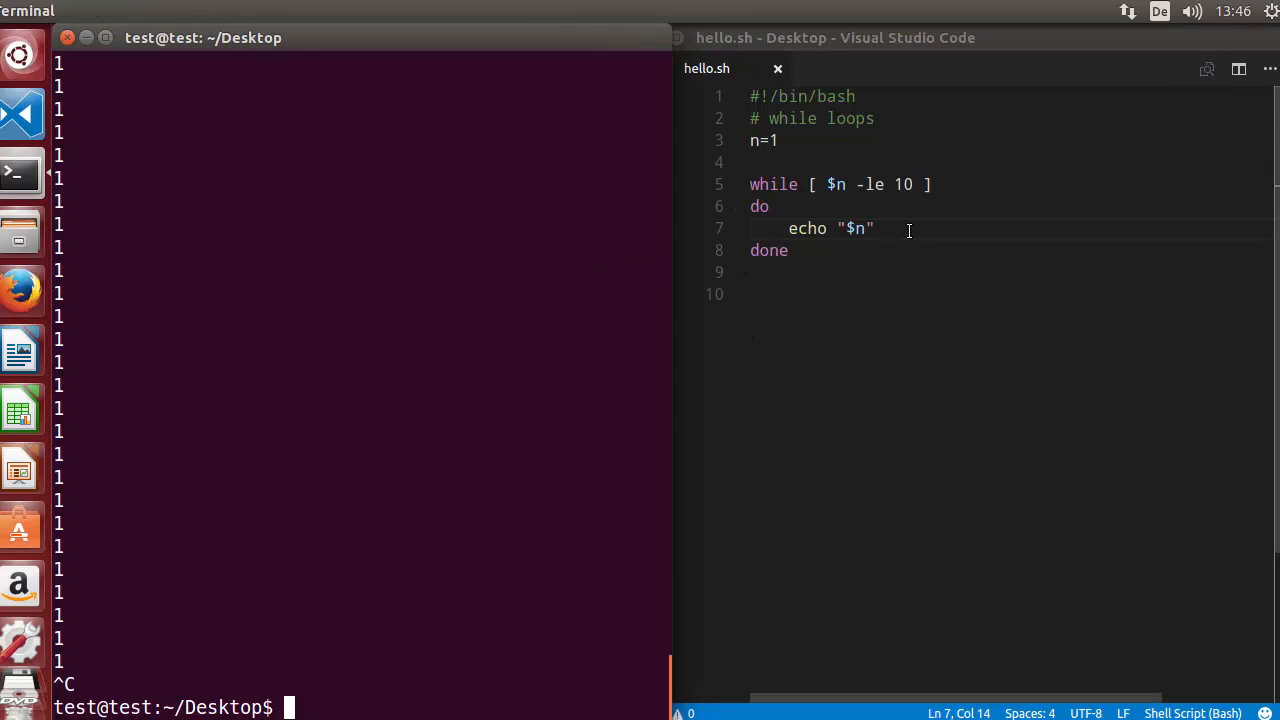
{"action": "left_click", "coordinate": [910, 229]}
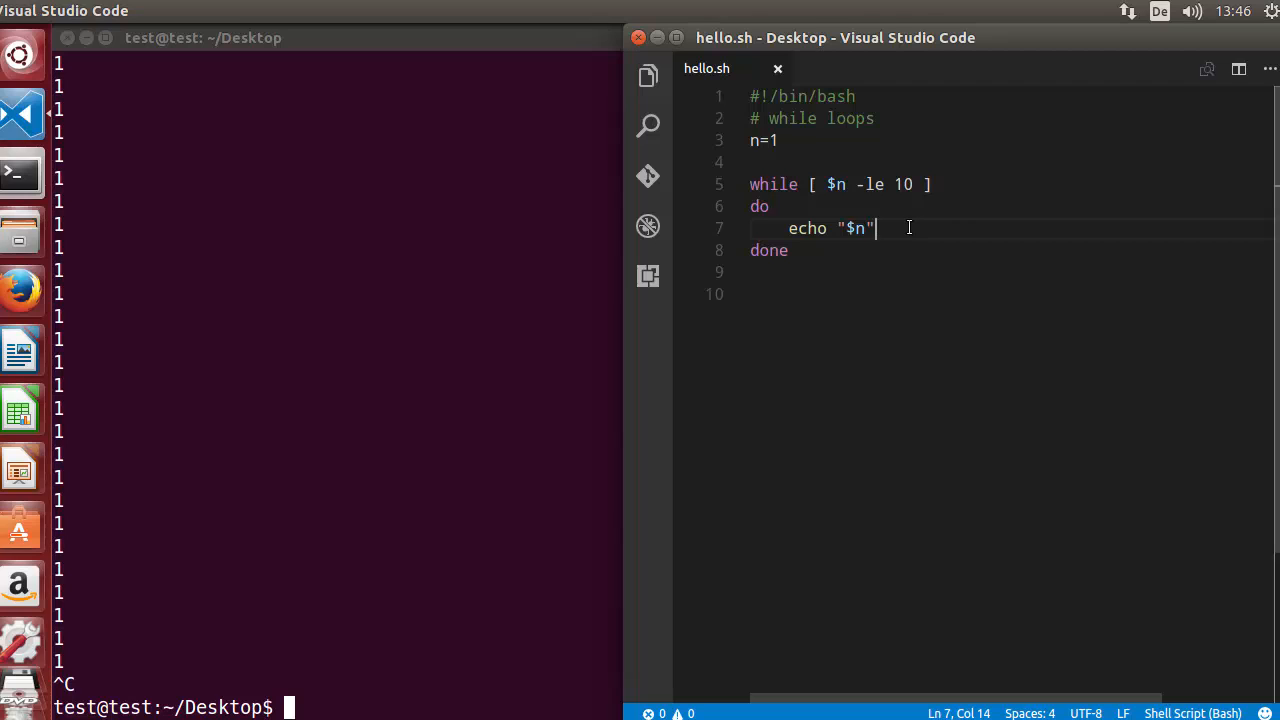
{"action": "mouse_move", "coordinate": [558, 407]}
{"action": "type", "text": "(( n++ ))"}
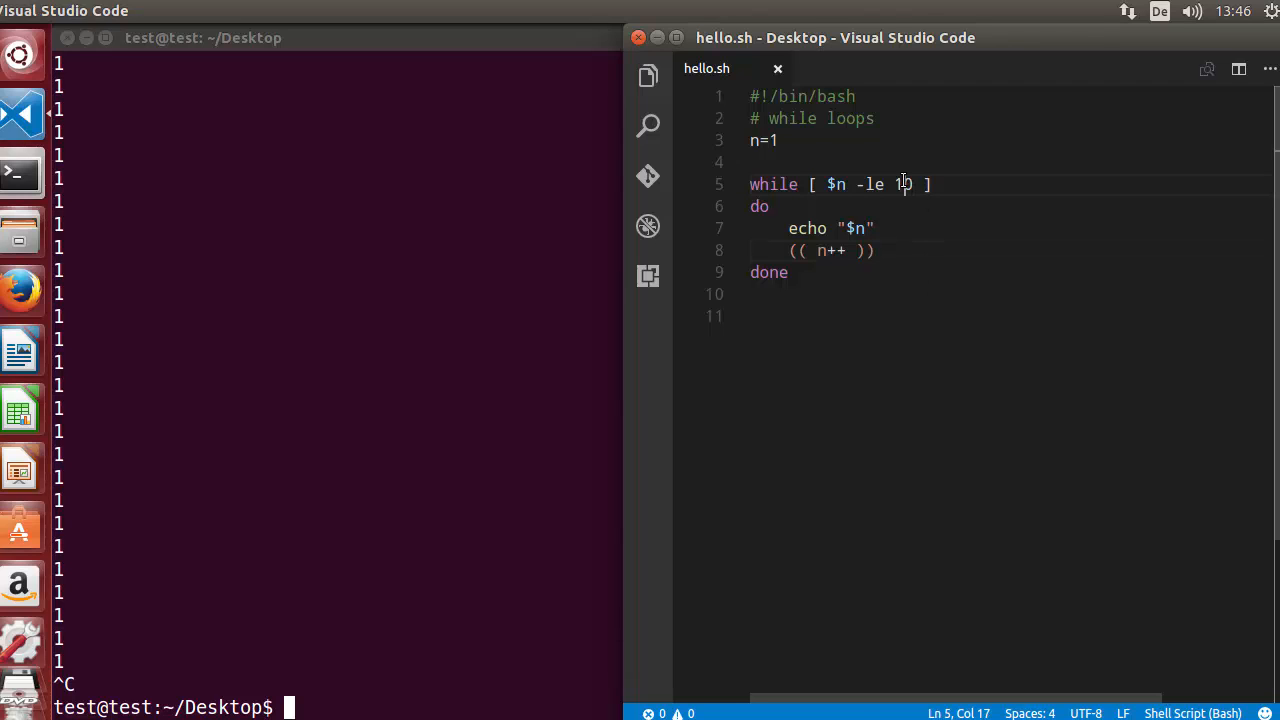
{"action": "double_click", "coordinate": [903, 184]}
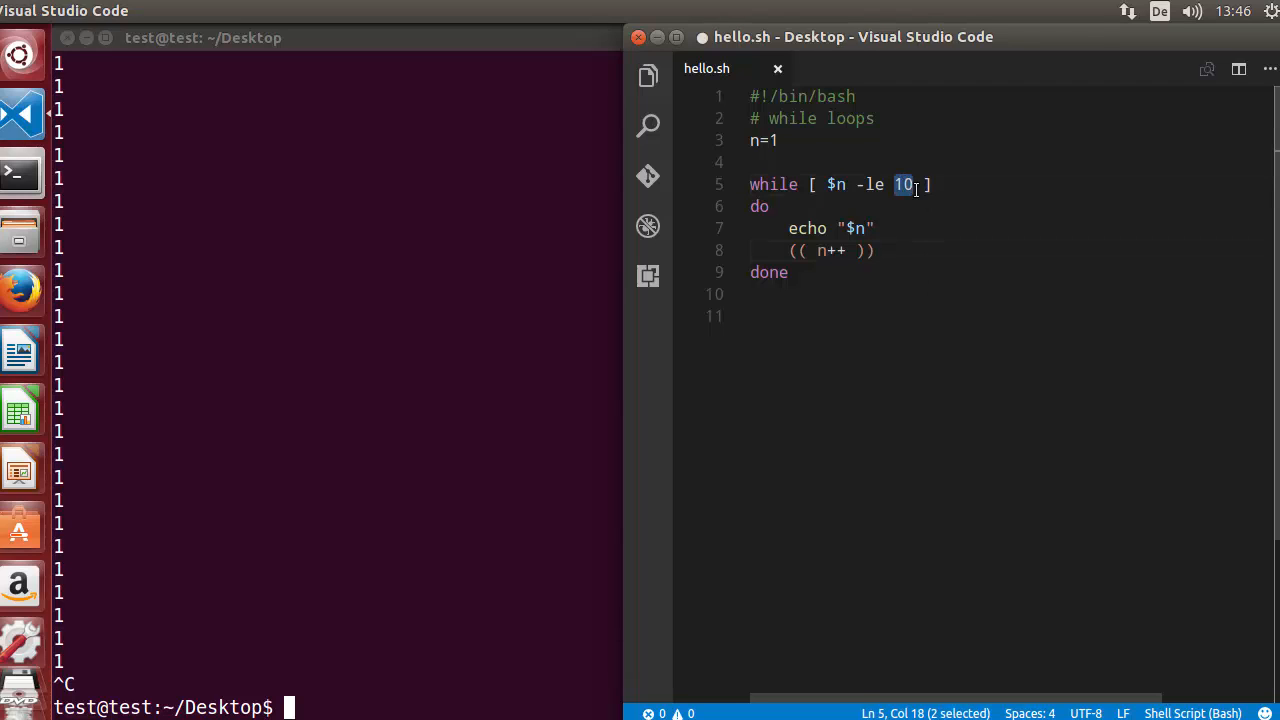
{"action": "type", "text": "3"}
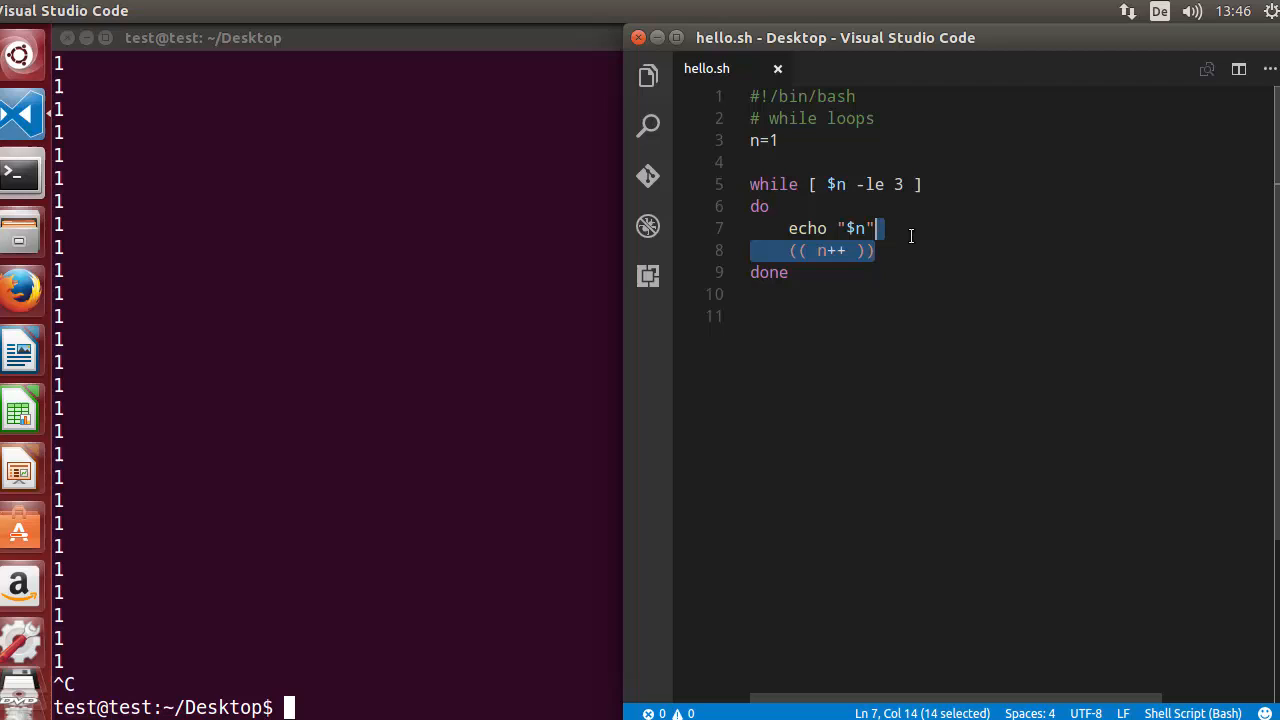
{"action": "left_click", "coordinate": [881, 250]}
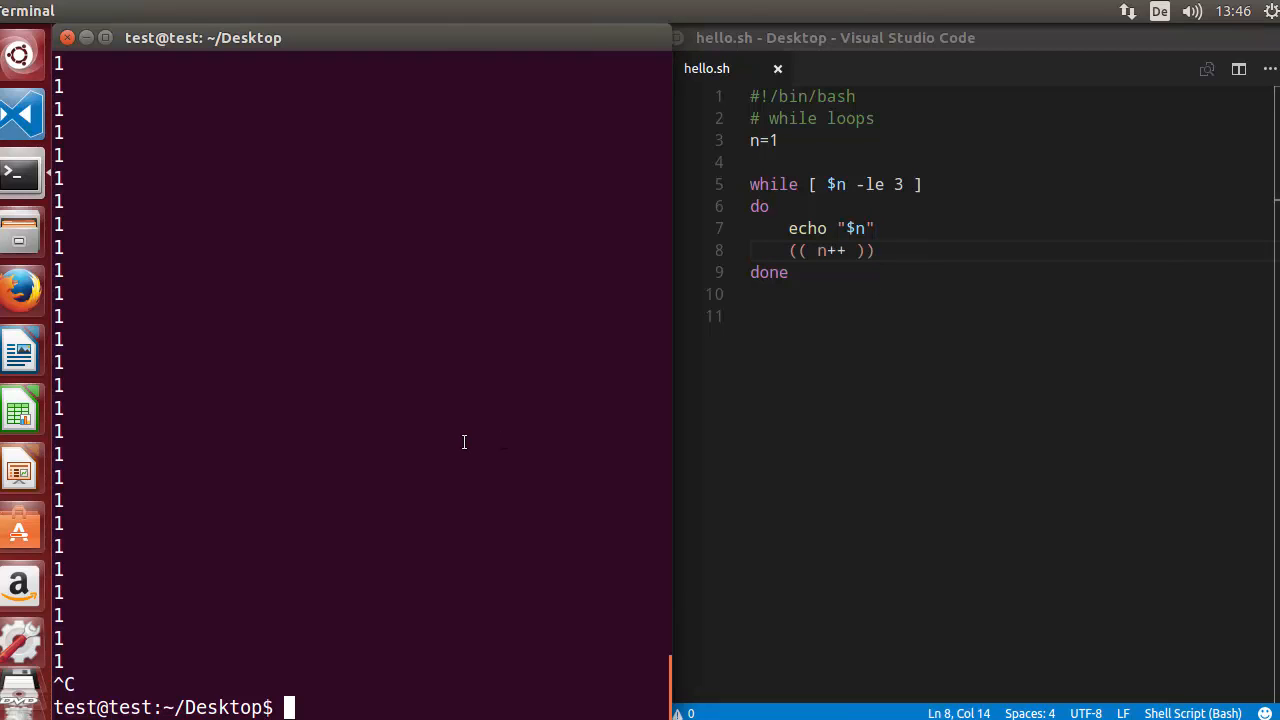
{"action": "mouse_move", "coordinate": [466, 441]}
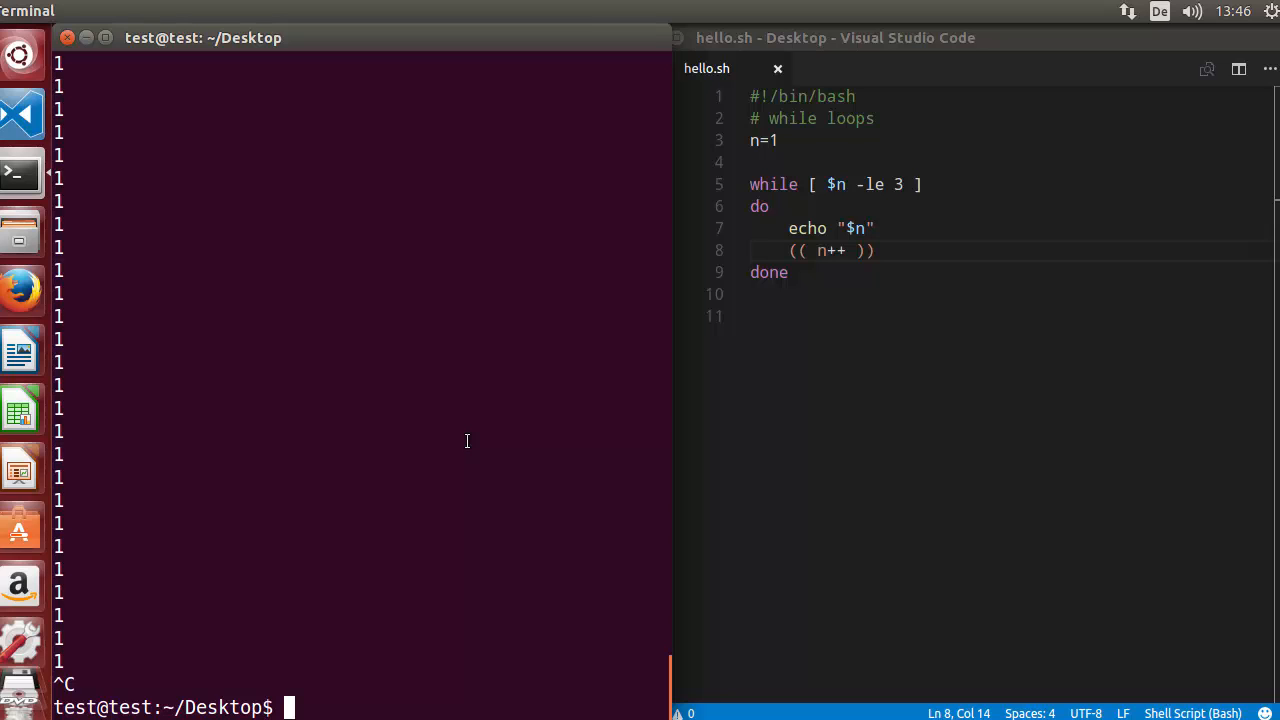
{"action": "mouse_move", "coordinate": [399, 230]}
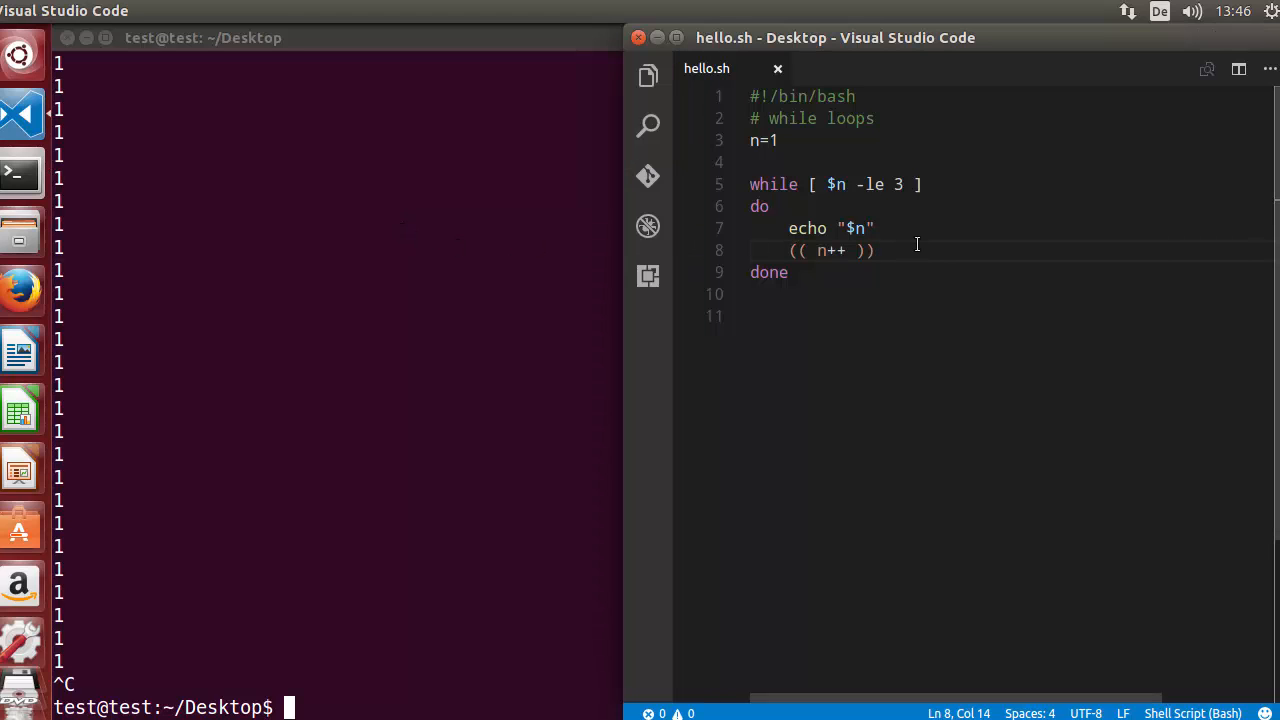
{"action": "mouse_move", "coordinate": [883, 249]}
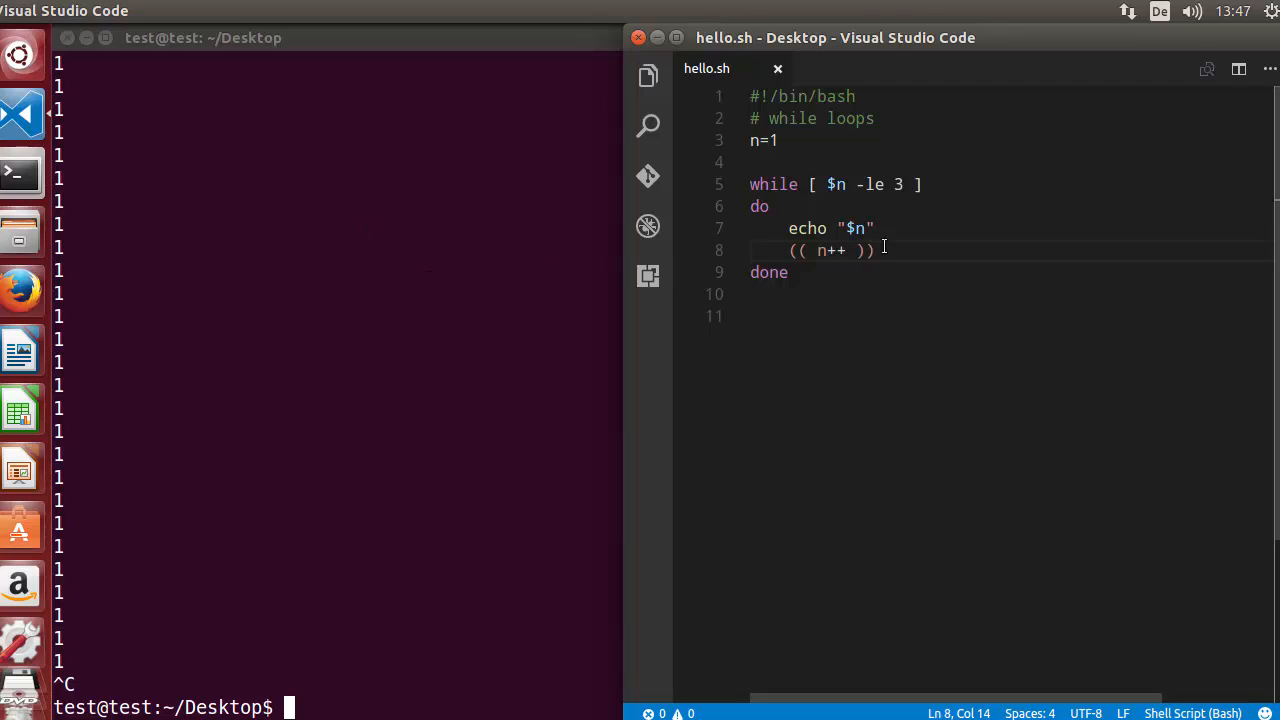
{"action": "mouse_move", "coordinate": [928, 250]}
{"action": "type", "text": "gnome-terminal"}
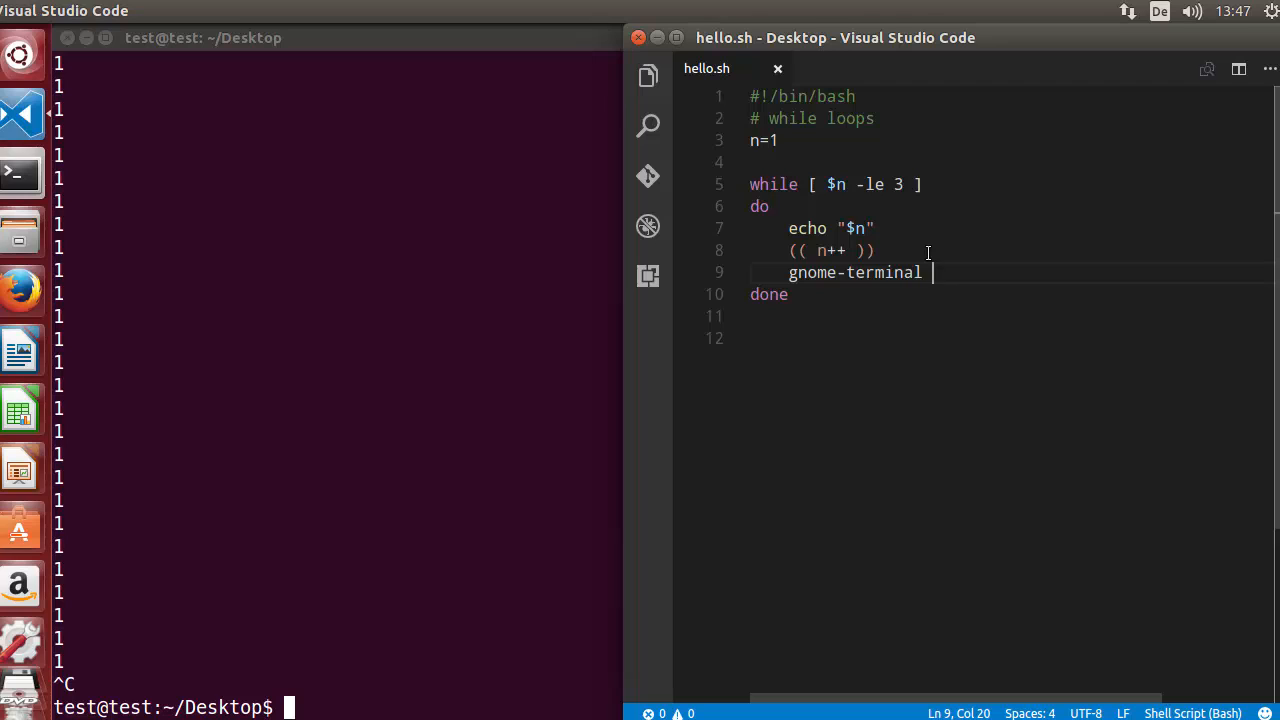
- Add a gnome-terminal & line after (( n++ )) in the loop body
{"action": "type", "text": "&"}
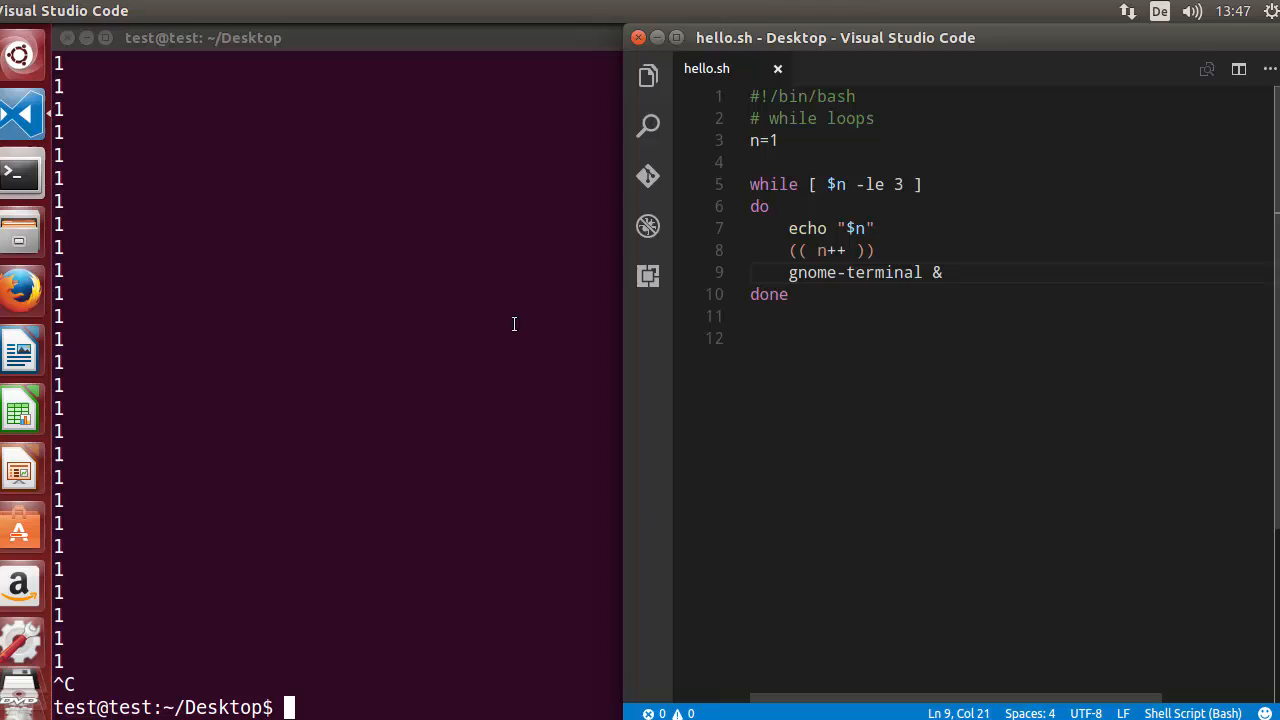
{"action": "type", "text": "cl"}
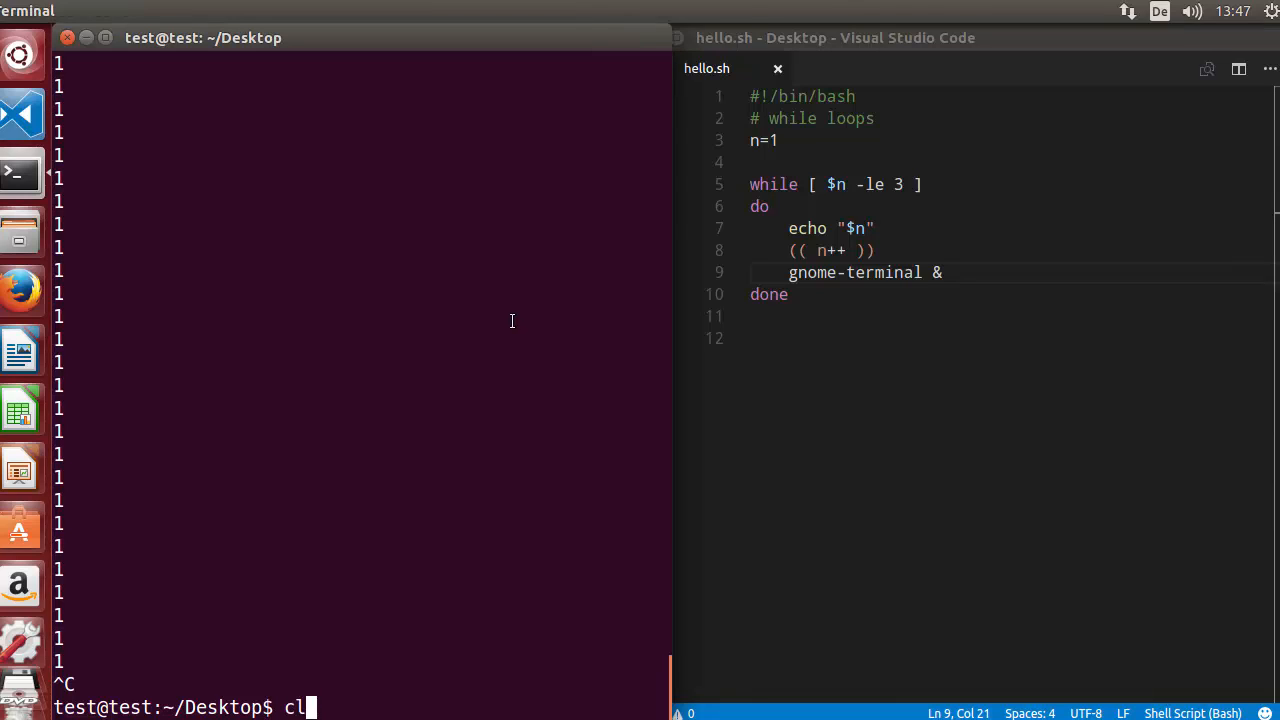
- Clear the Terminal screen and rerun ./hello.sh, printing 1, 2 and 3
{"action": "key", "text": "Return"}
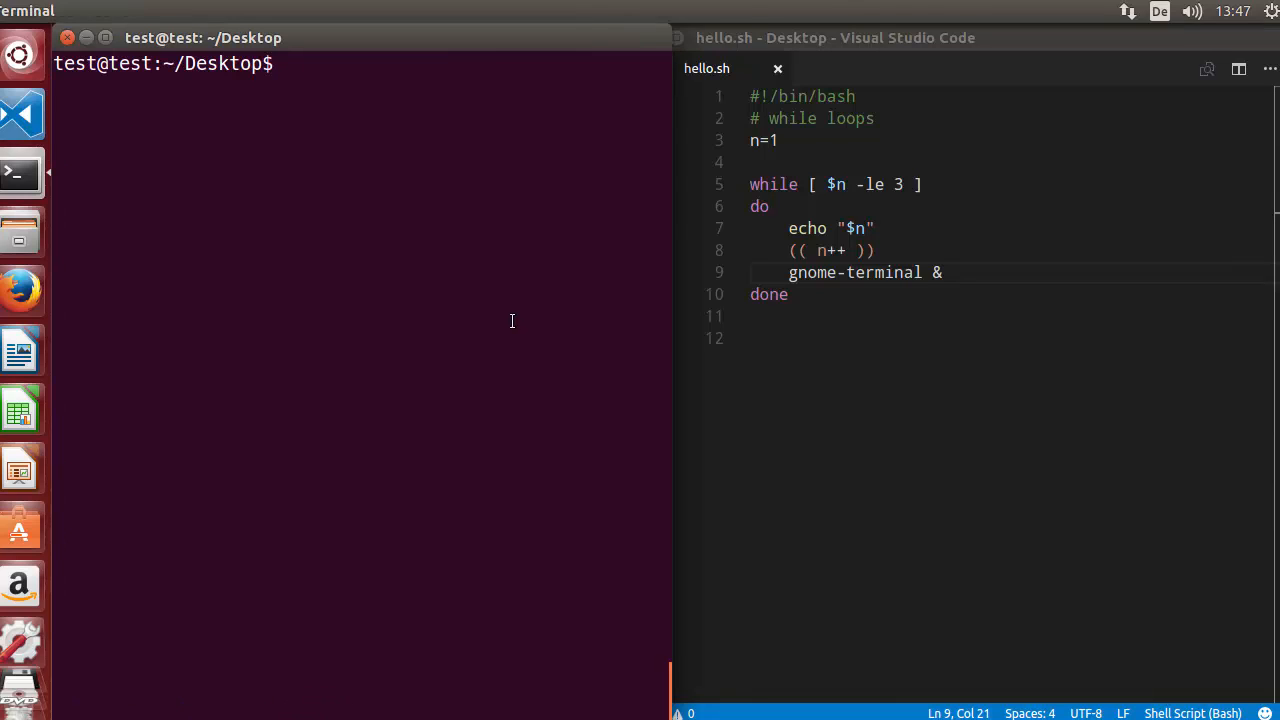
{"action": "type", "text": "./hello.sh"}
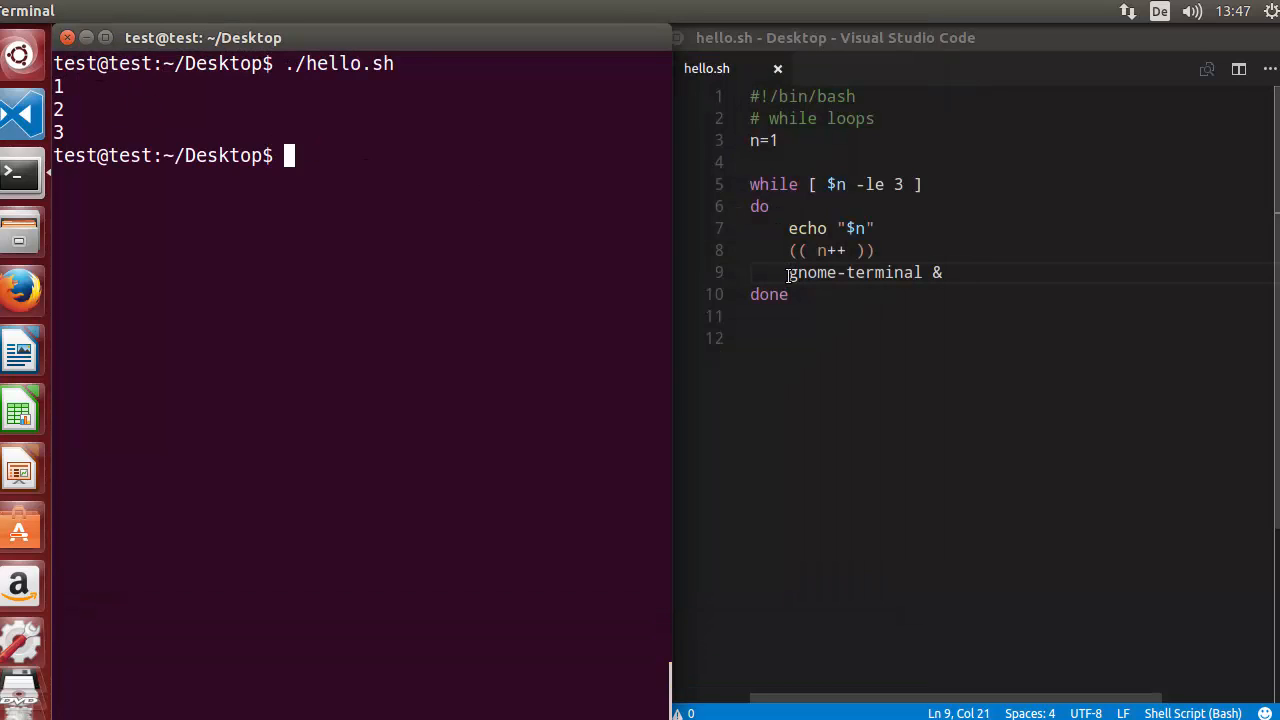
- Erase gnome-terminal on line 9 of hello.sh, keeping the trailing &
{"action": "double_click", "coordinate": [850, 272]}
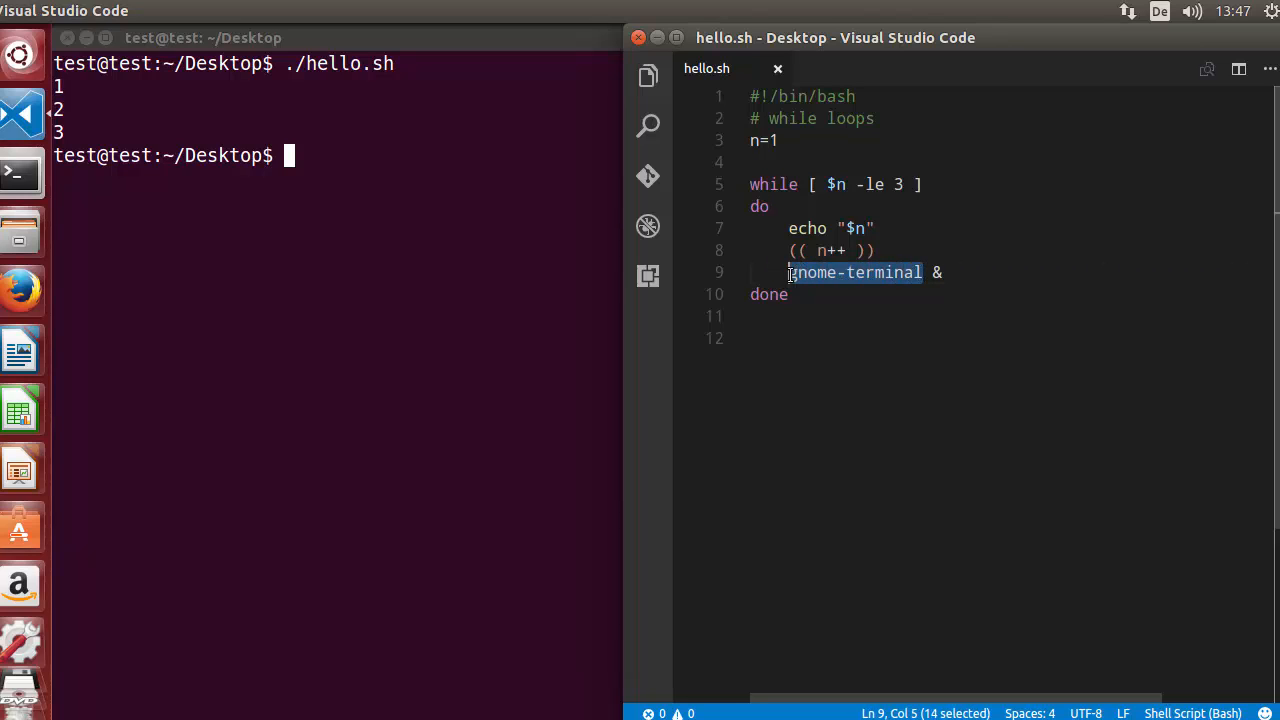
{"action": "key", "text": "Delete"}
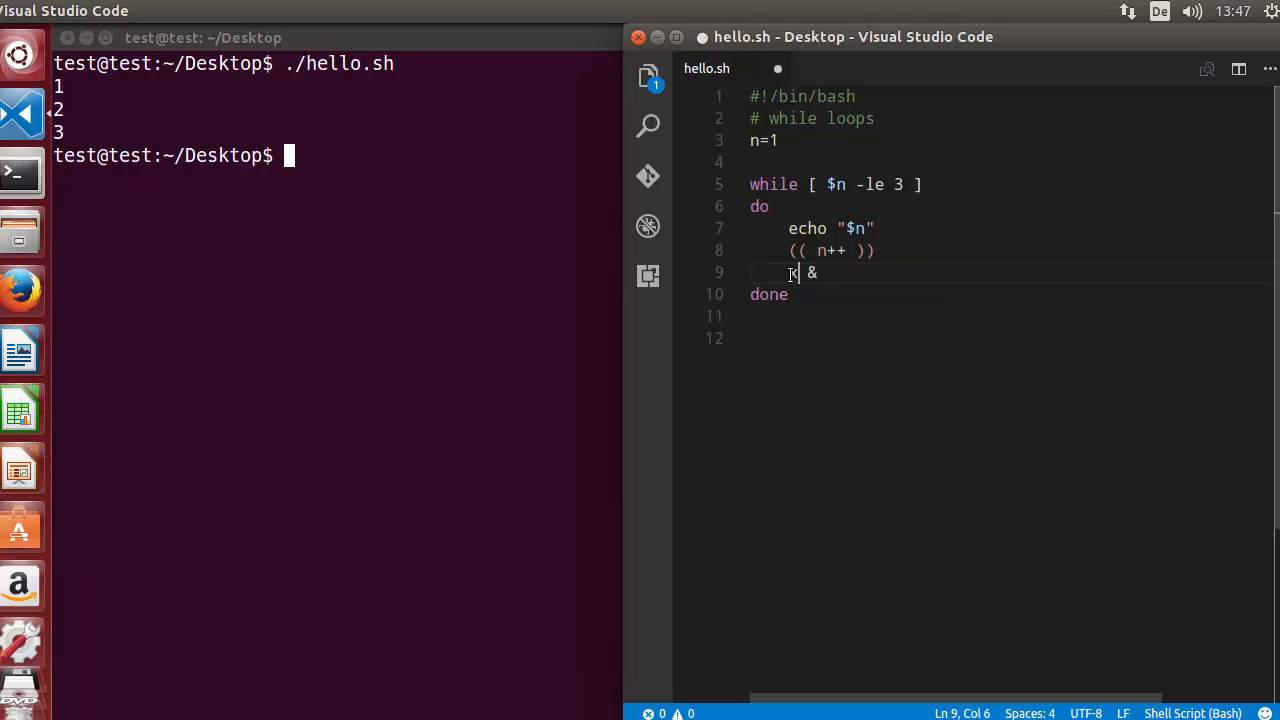